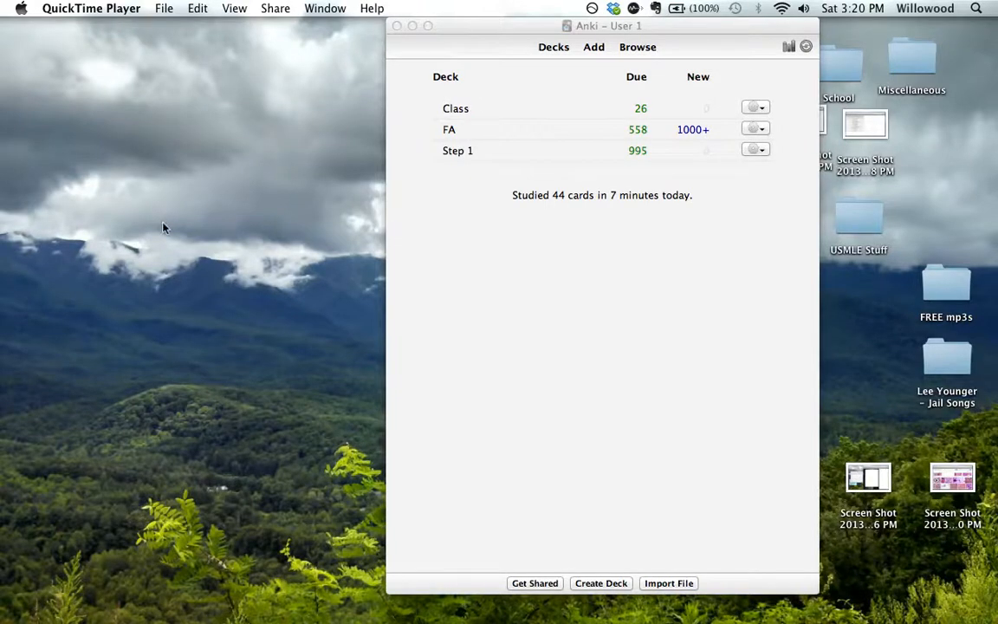
mouse_move(459, 292)
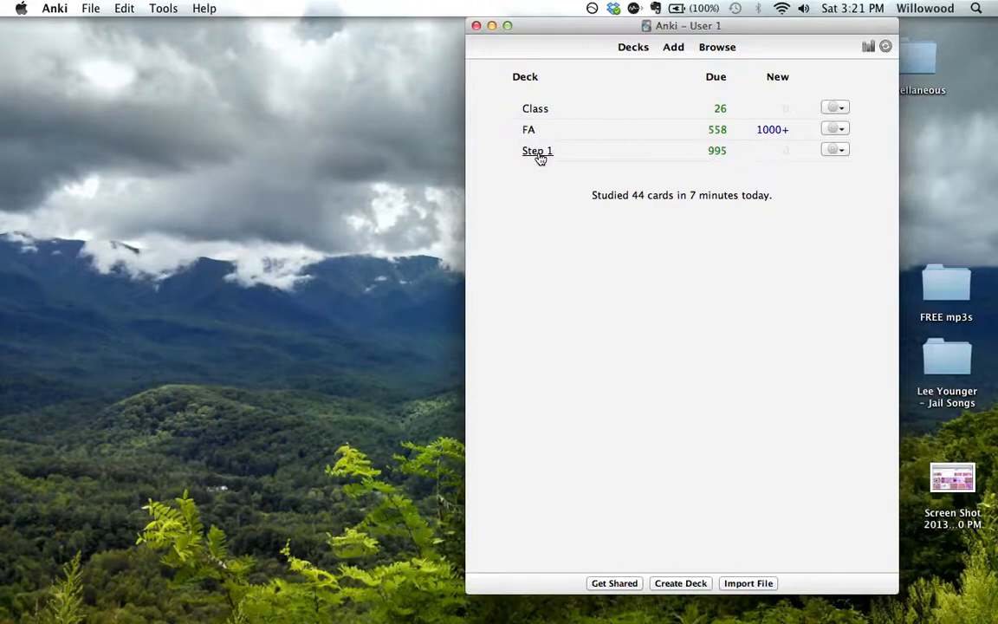
mouse_move(560, 342)
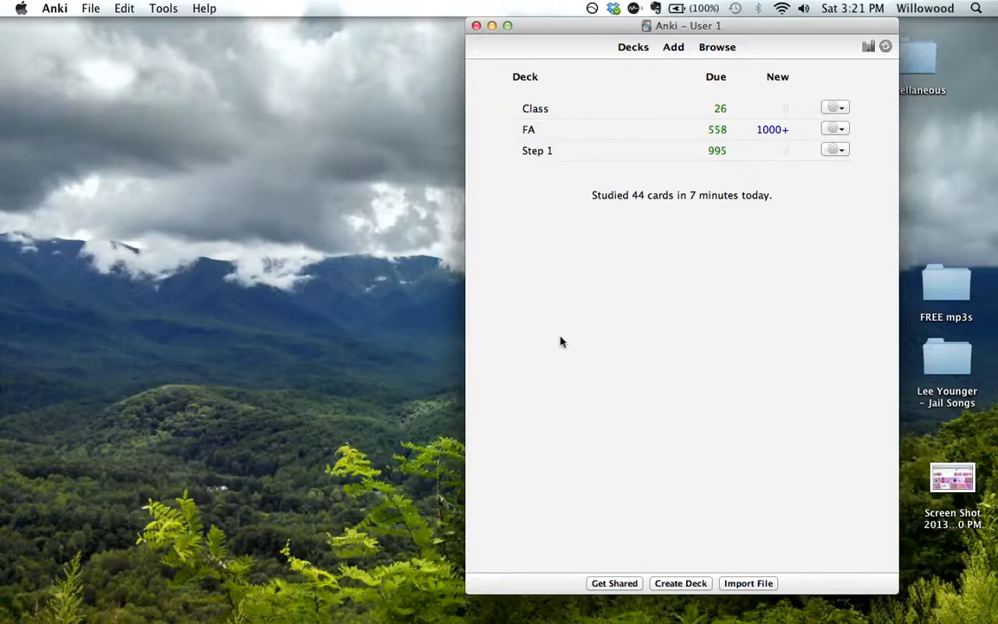
mouse_move(539, 150)
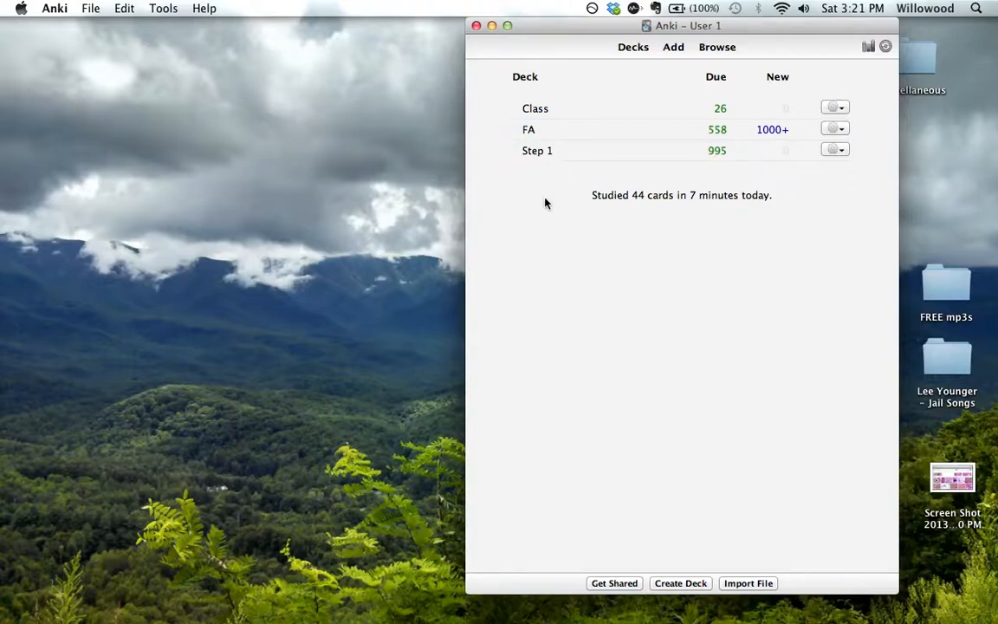
mouse_move(768, 132)
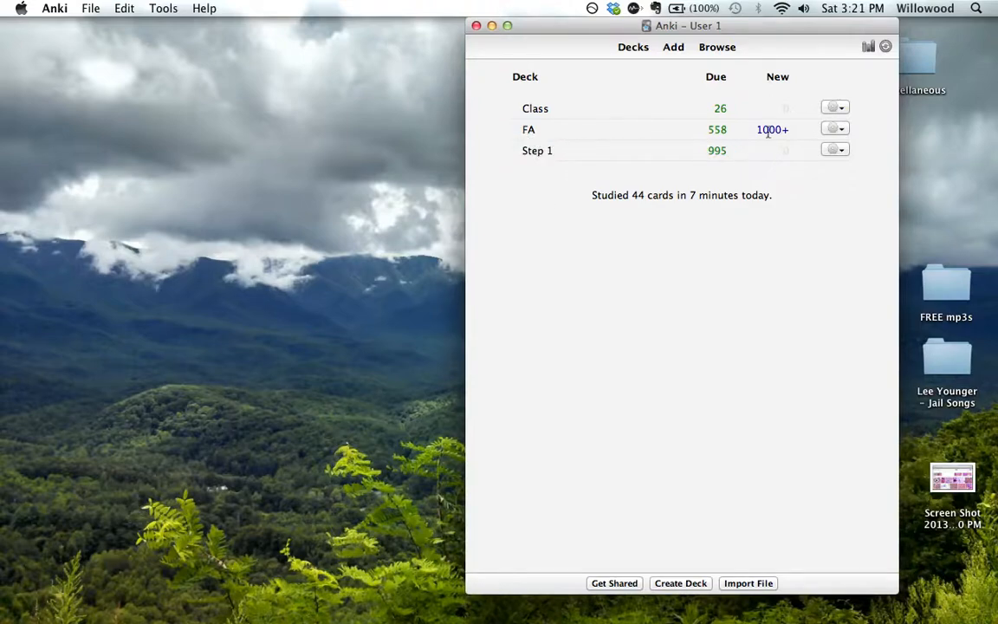
mouse_move(636, 217)
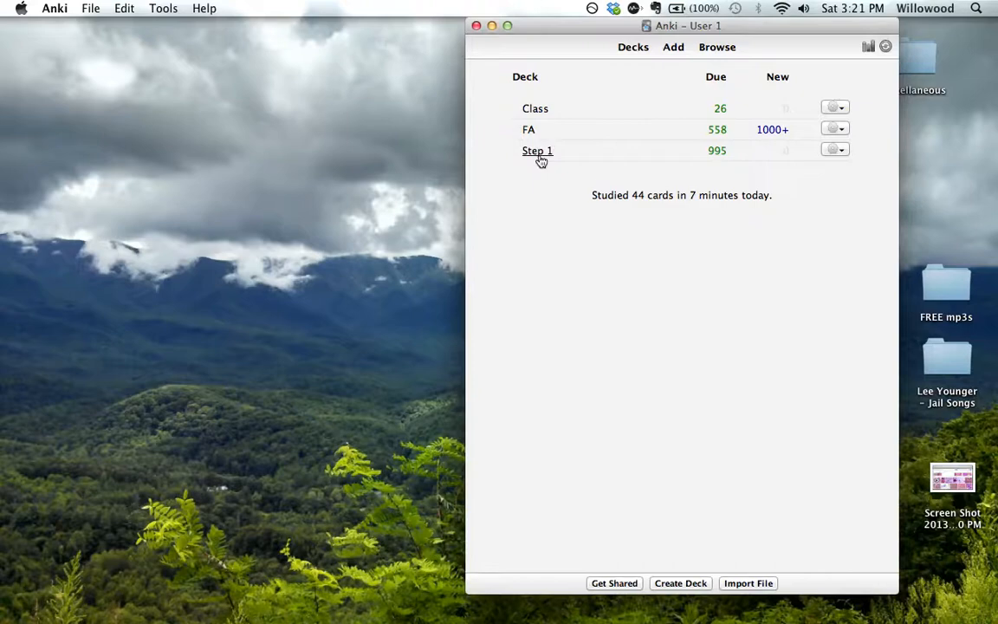
Open the Step 1 deck's overview and start reviewing its due cards.
click(537, 151)
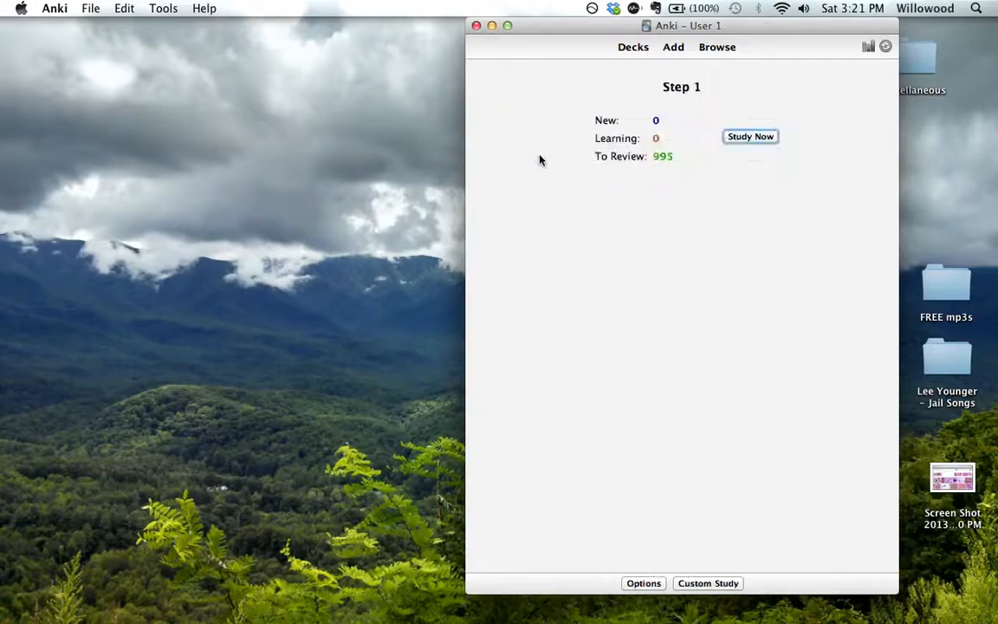
mouse_move(604, 281)
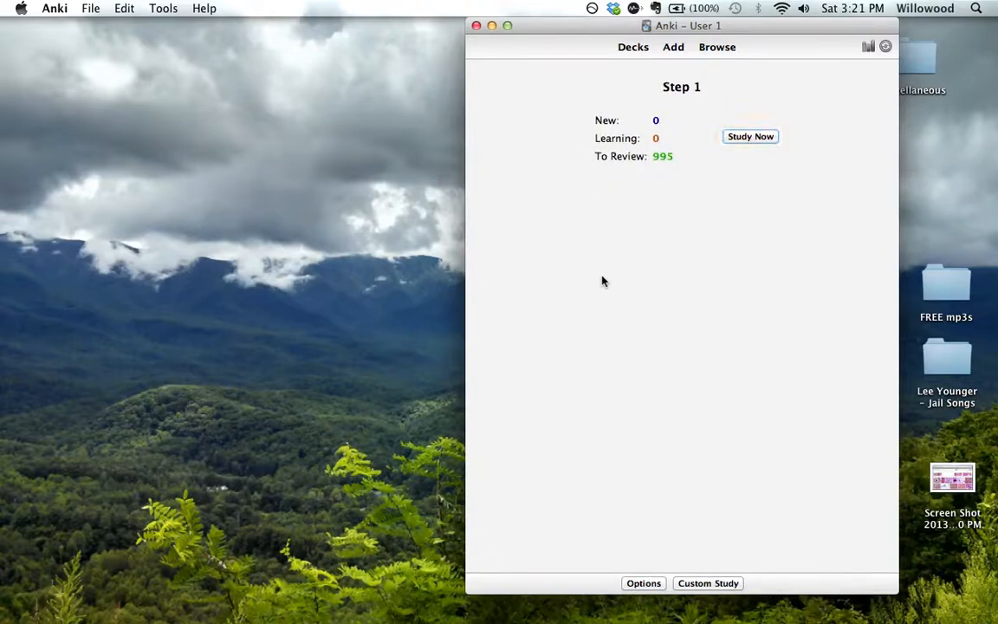
click(632, 47)
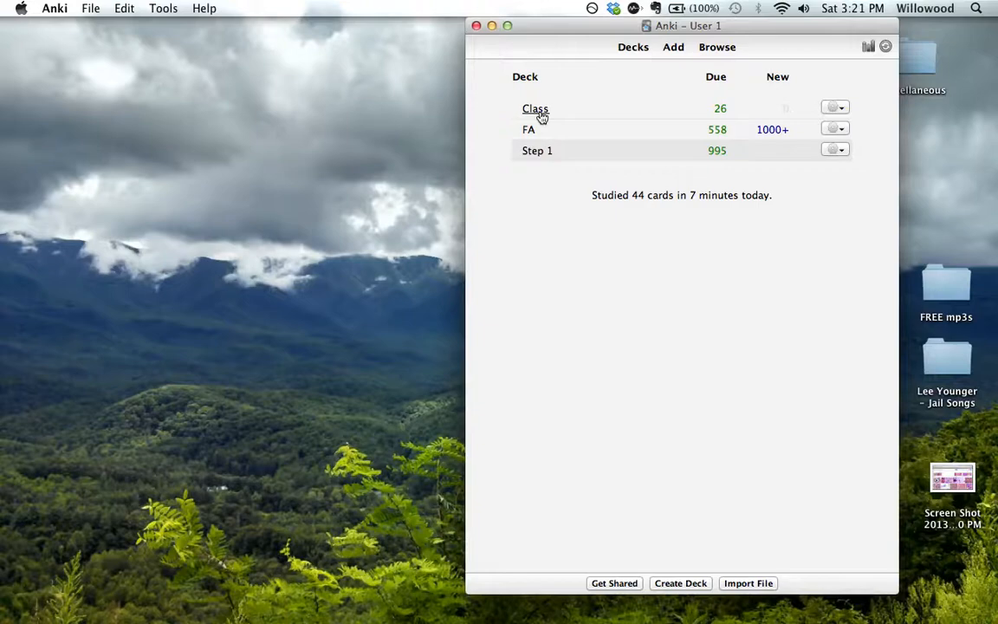
mouse_move(849, 113)
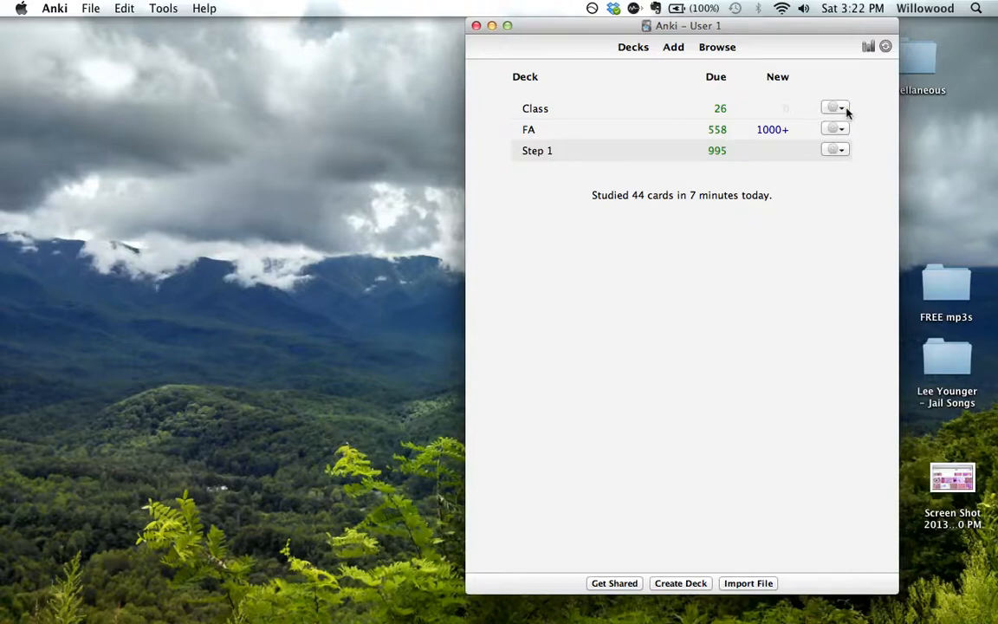
click(834, 107)
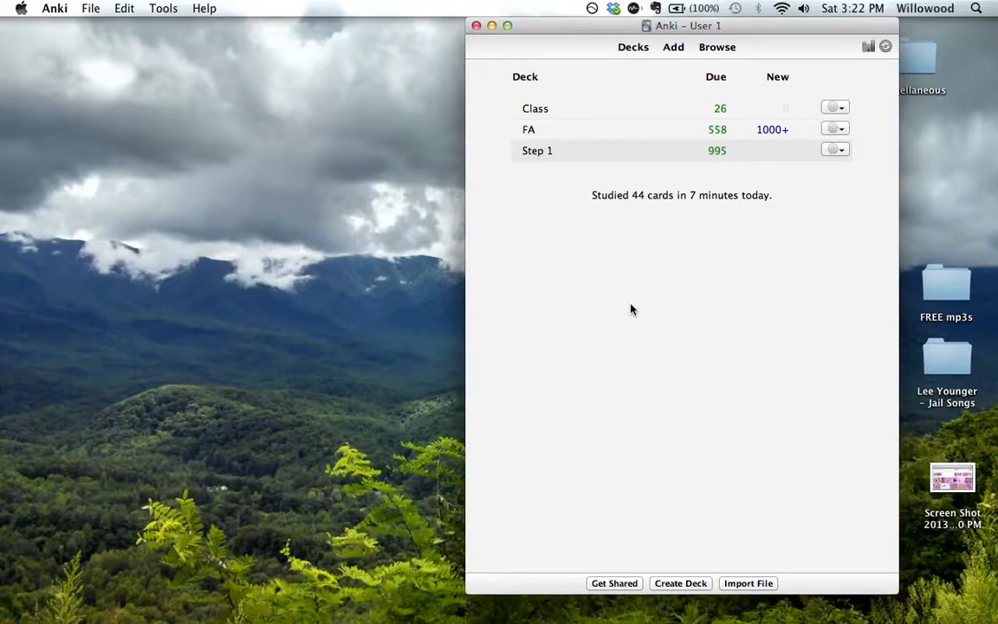
click(537, 150)
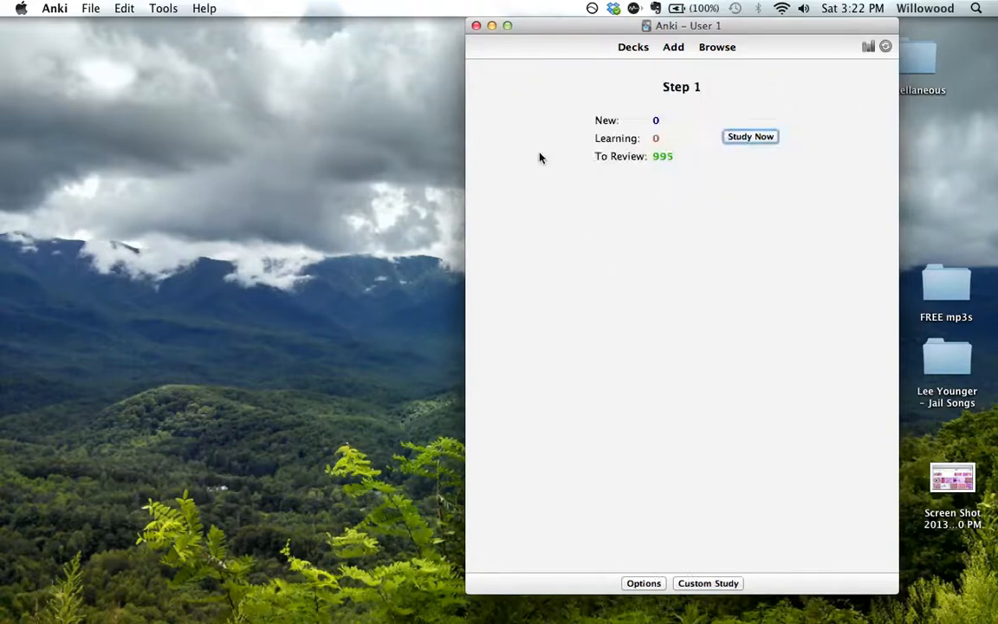
click(673, 47)
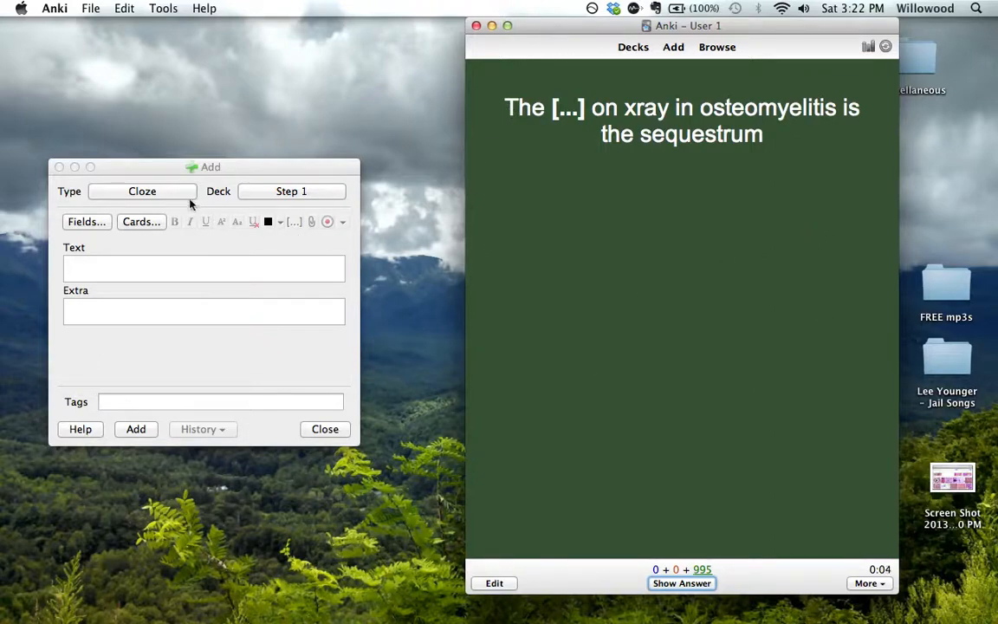
Switch the Add window's note type to Cloze-92cc5-91ee3 and shift the window right.
click(142, 191)
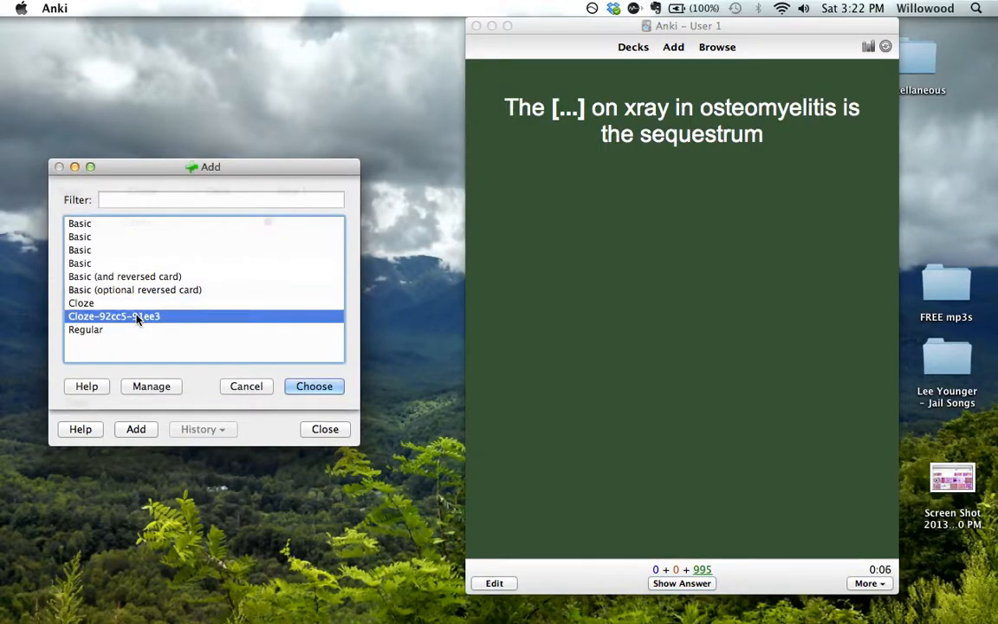
click(314, 386)
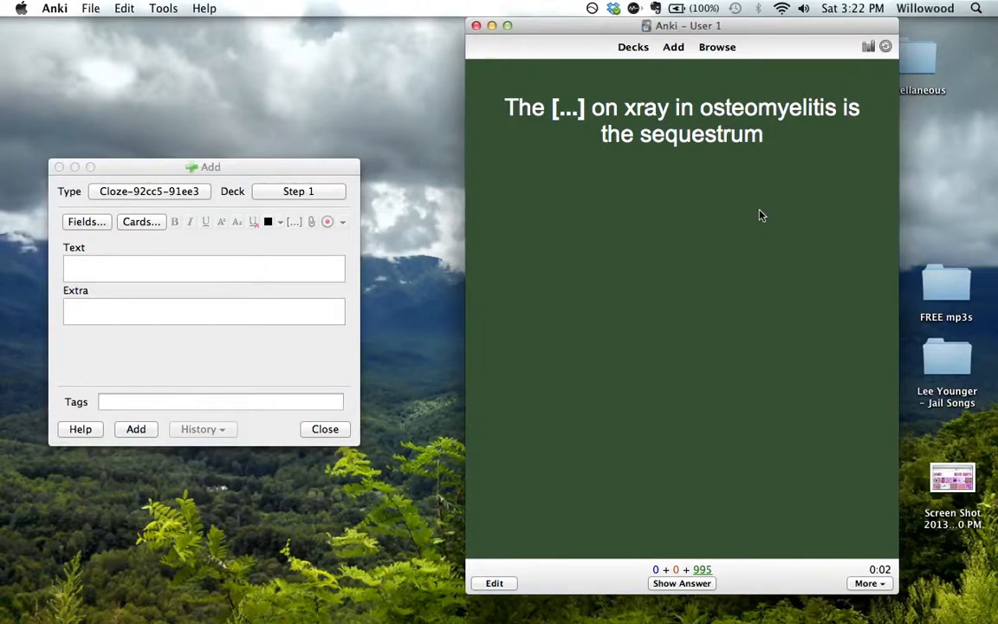
mouse_move(630, 335)
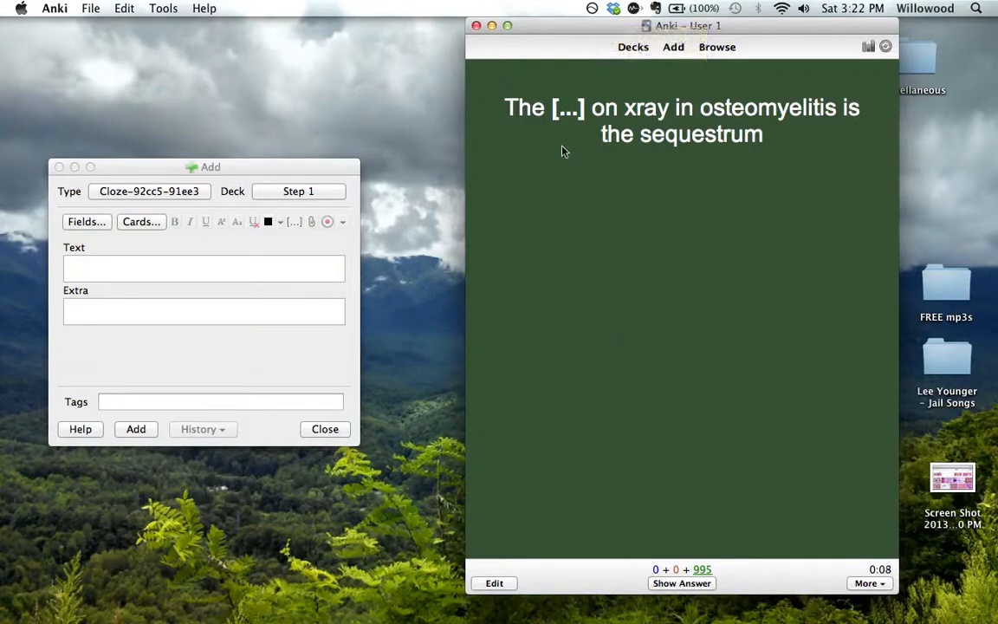
drag(211, 166, 228, 74)
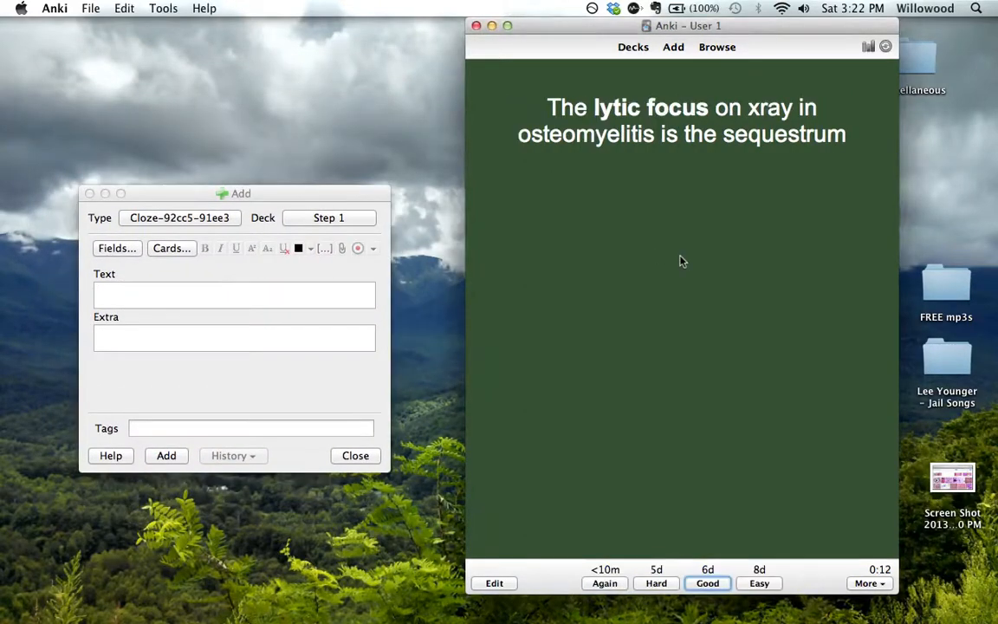
Grade the lytic focus and VitD deficiency cards Good, then reveal the epiphysis answer.
click(708, 582)
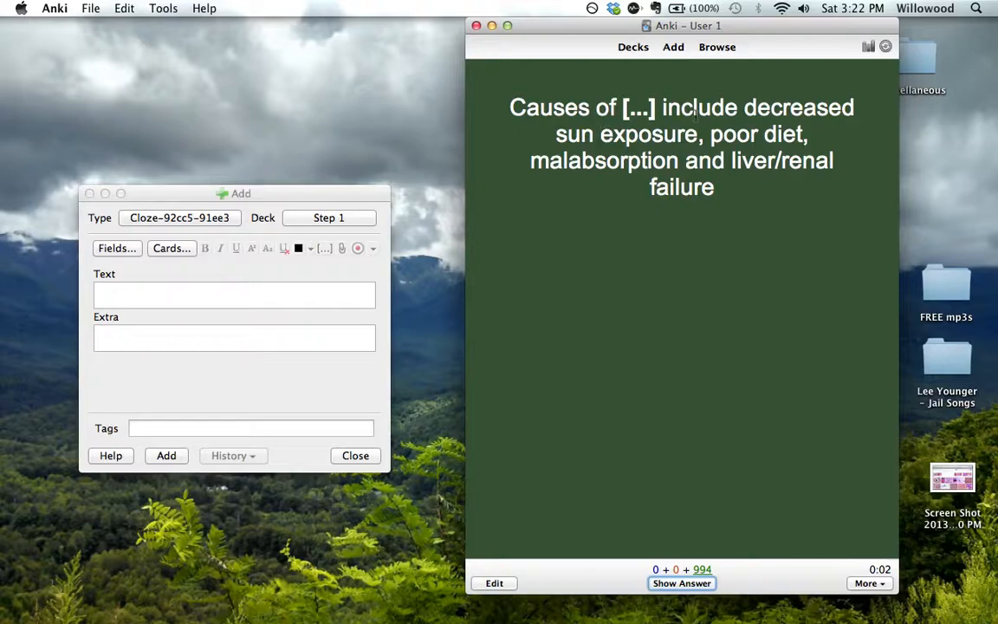
click(681, 583)
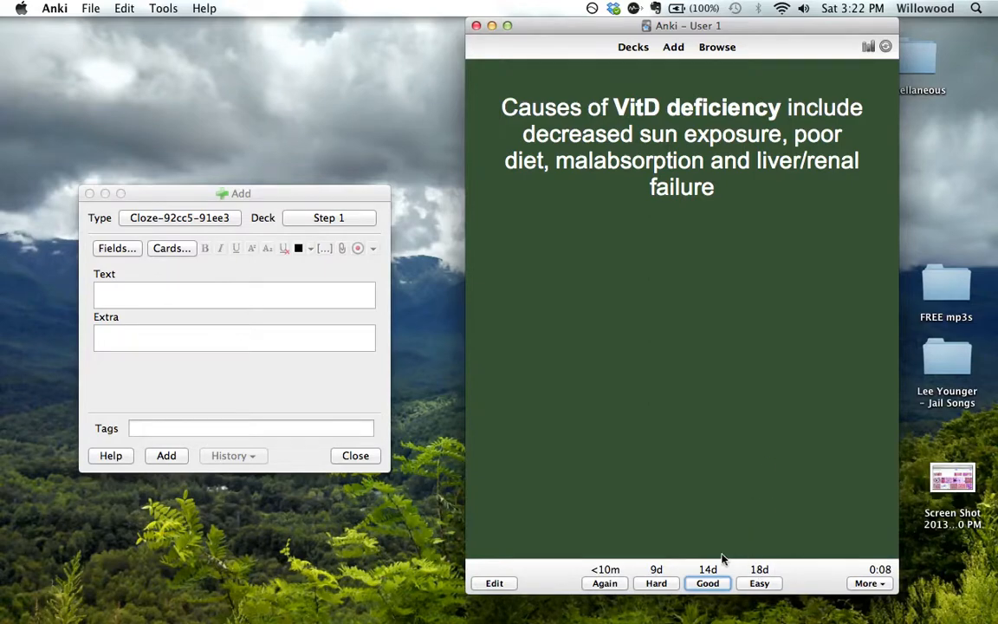
mouse_move(649, 261)
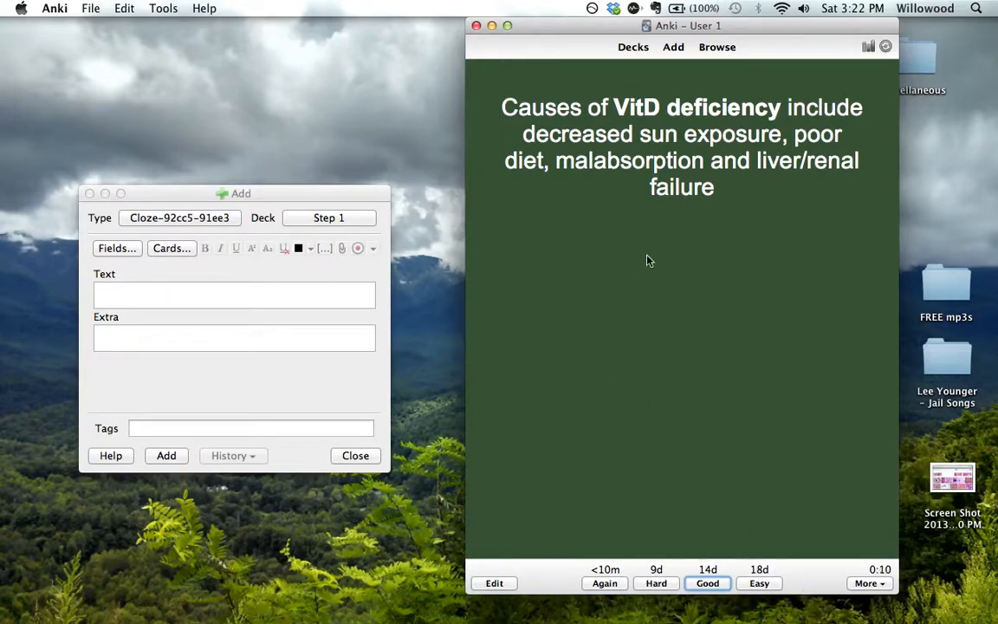
mouse_move(750, 92)
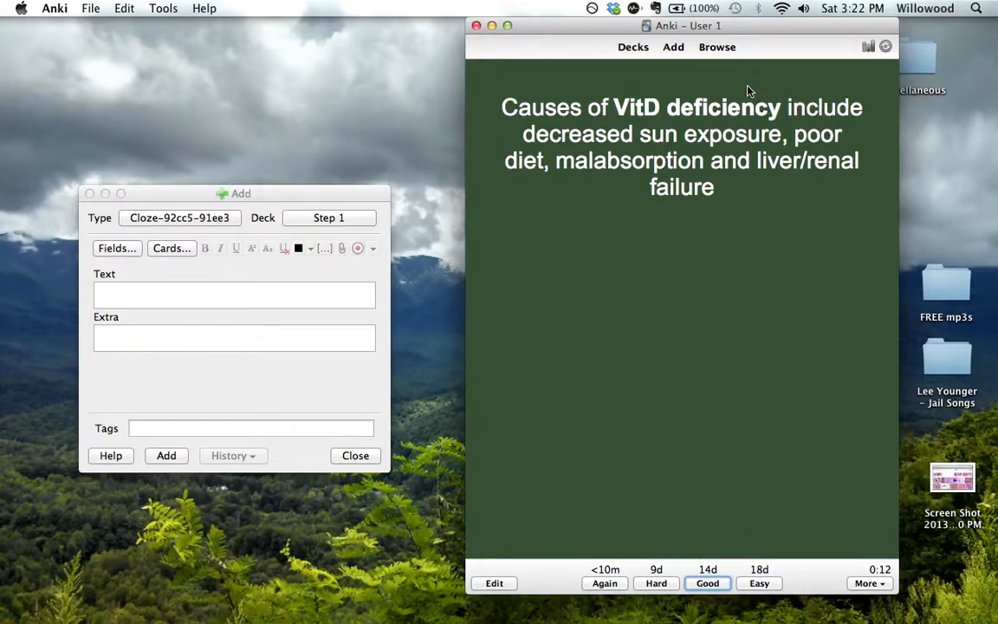
mouse_move(731, 503)
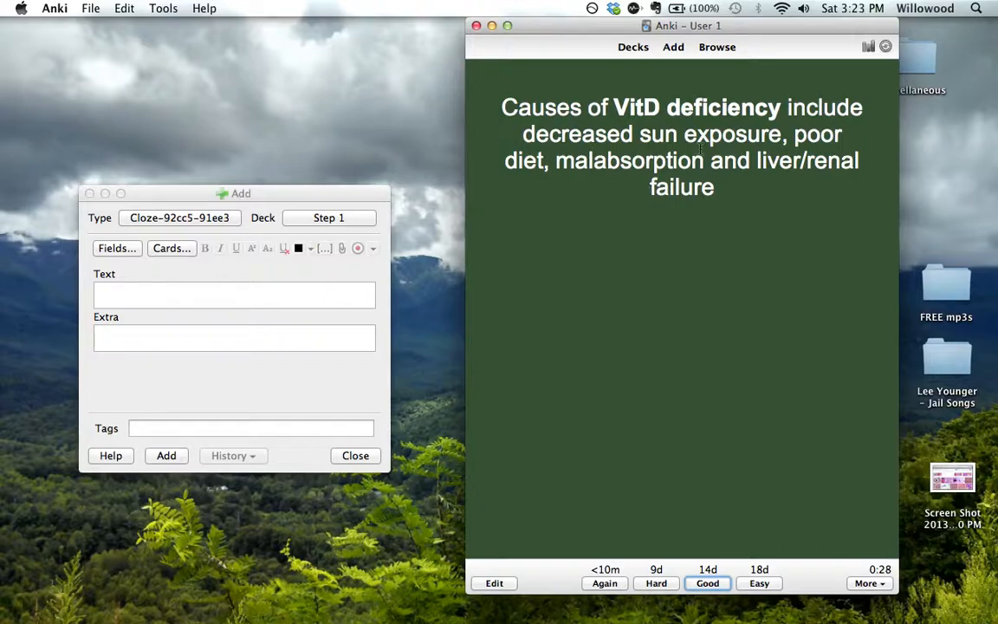
click(707, 583)
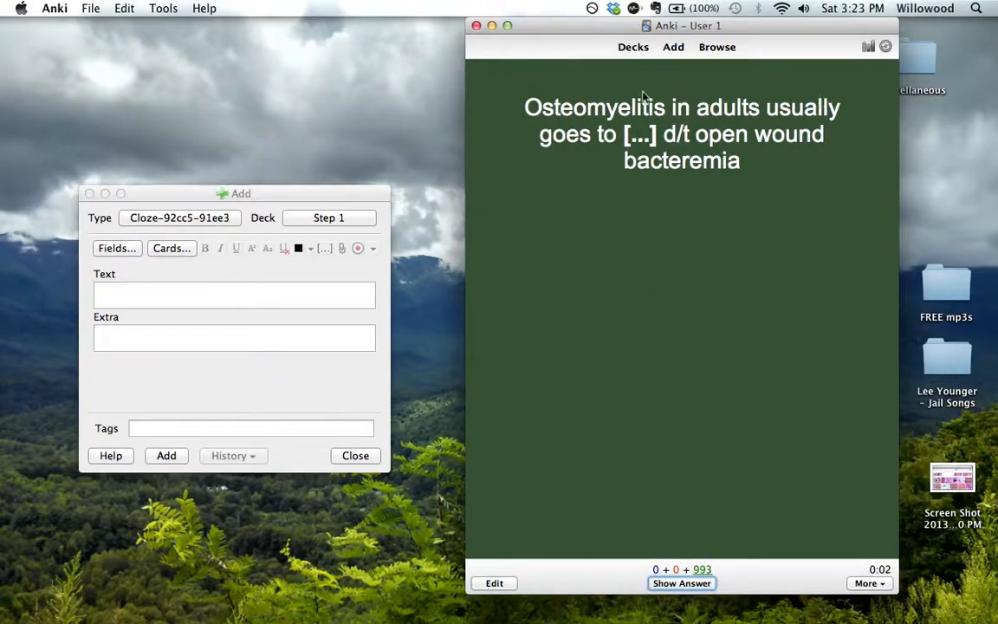
mouse_move(657, 295)
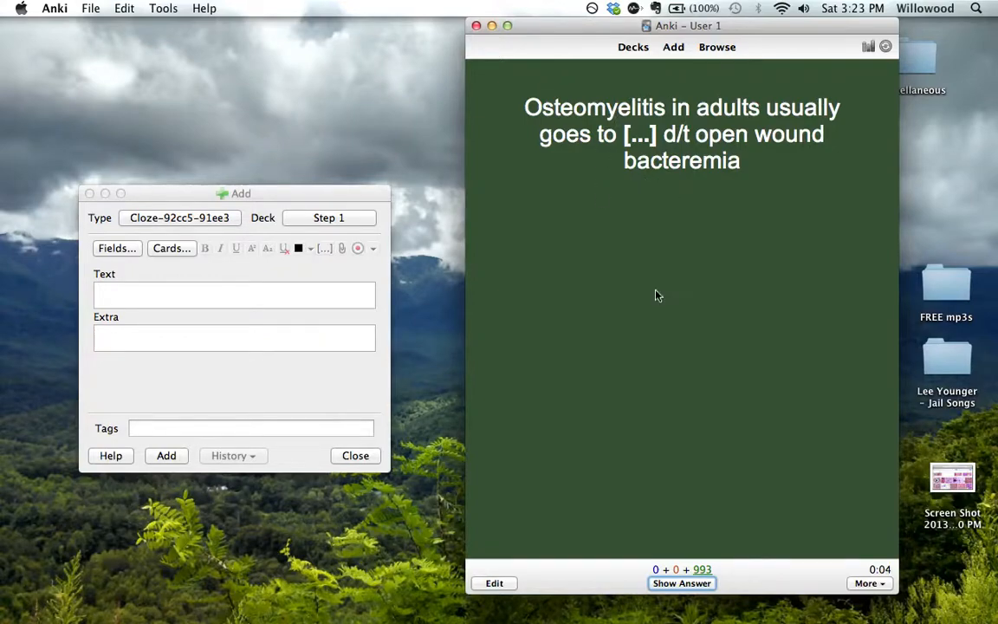
click(681, 582)
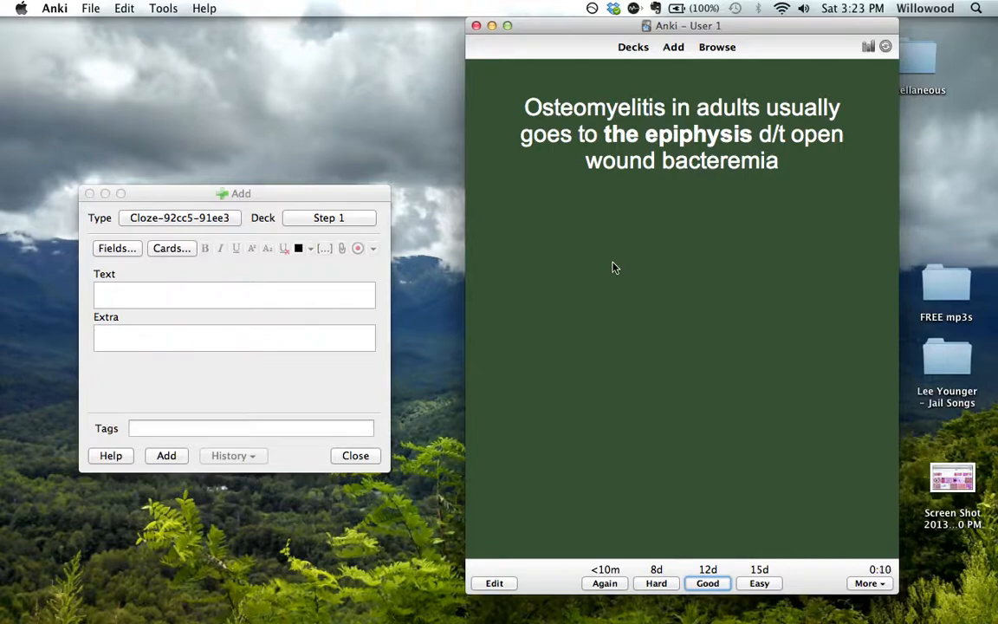
Grade the epiphysis, Lineweaver-Burk, bacterial capsule and bisphosphonates cards Good.
click(708, 582)
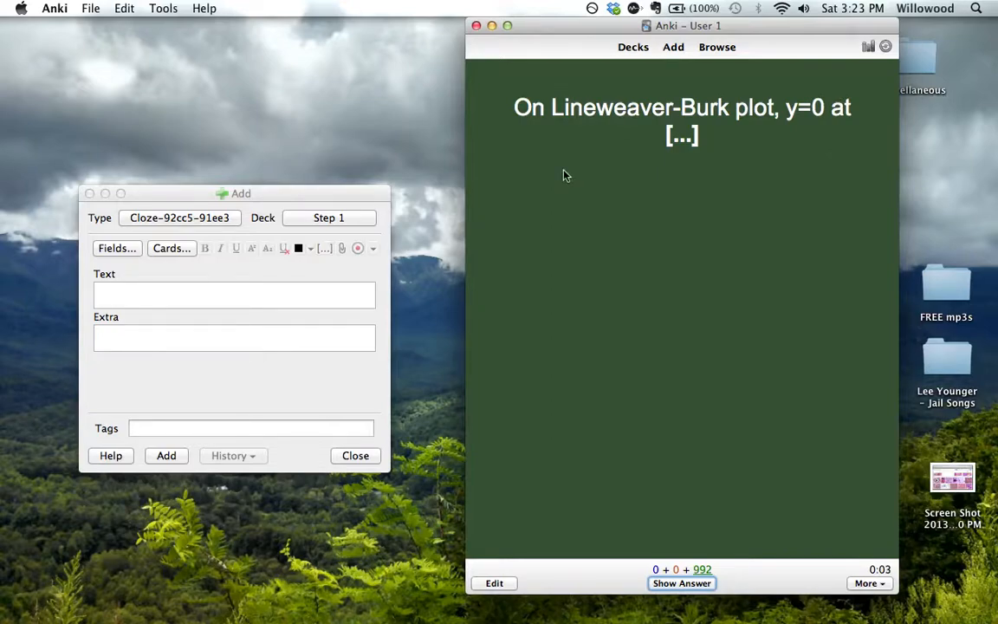
mouse_move(624, 280)
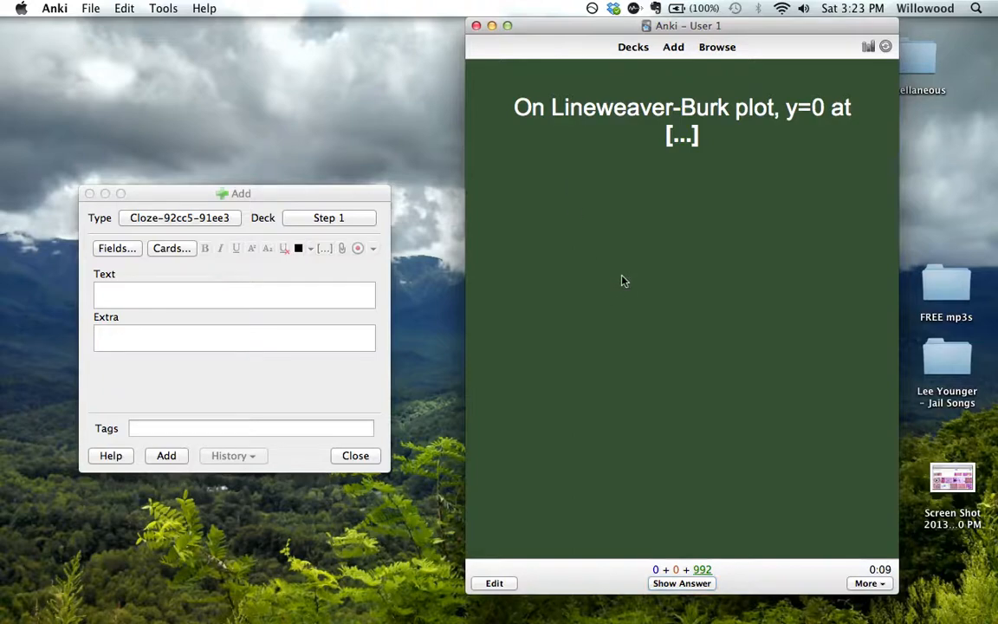
click(682, 583)
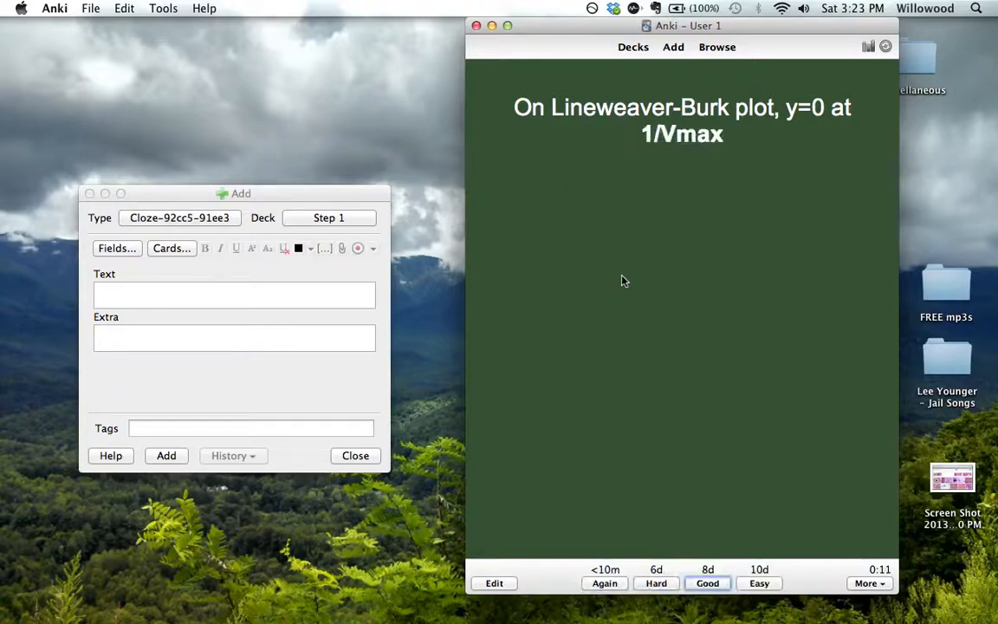
click(707, 582)
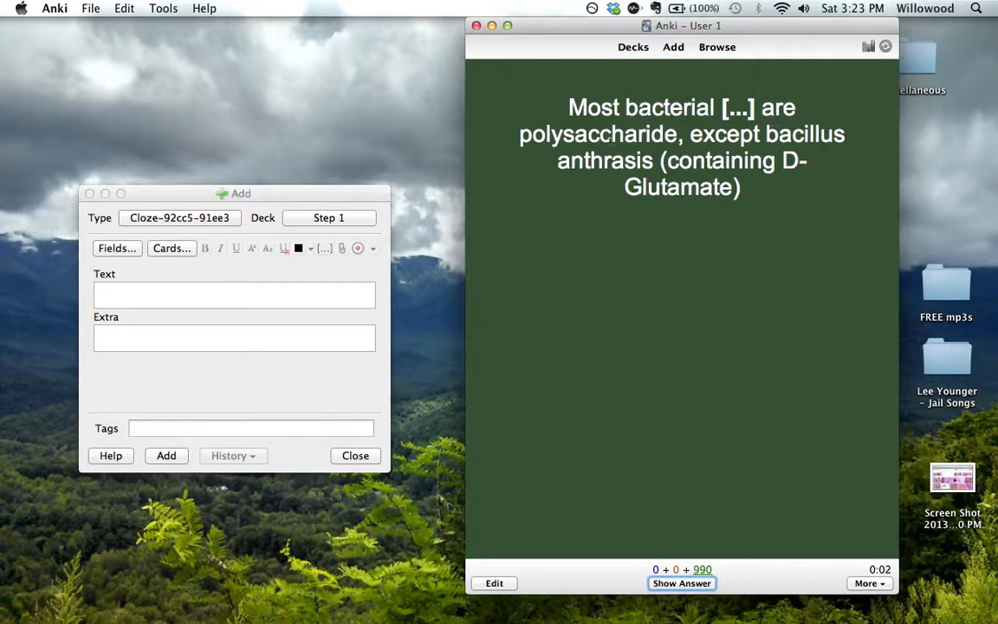
mouse_move(660, 151)
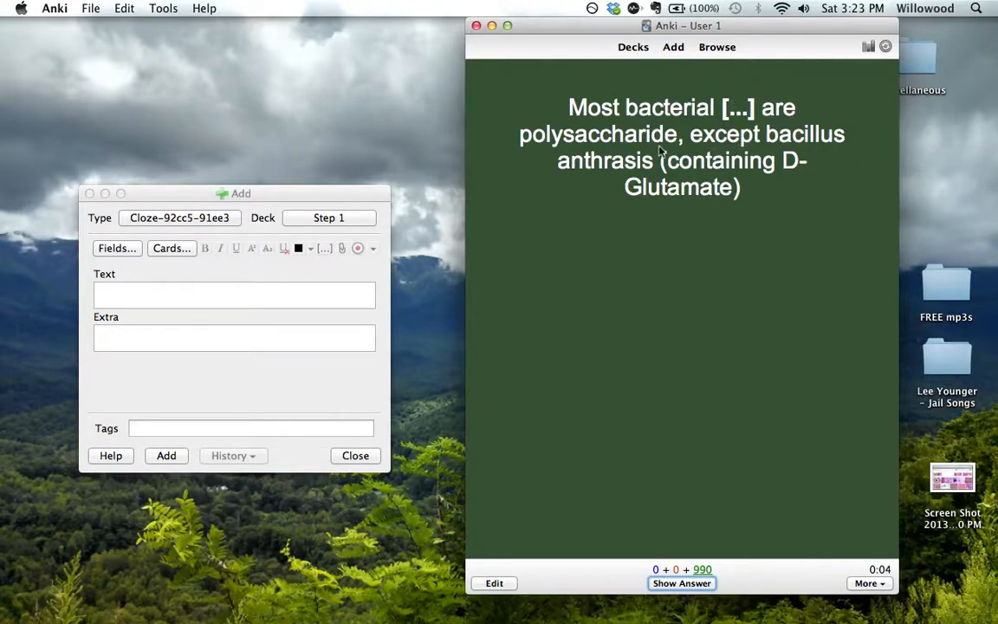
click(682, 582)
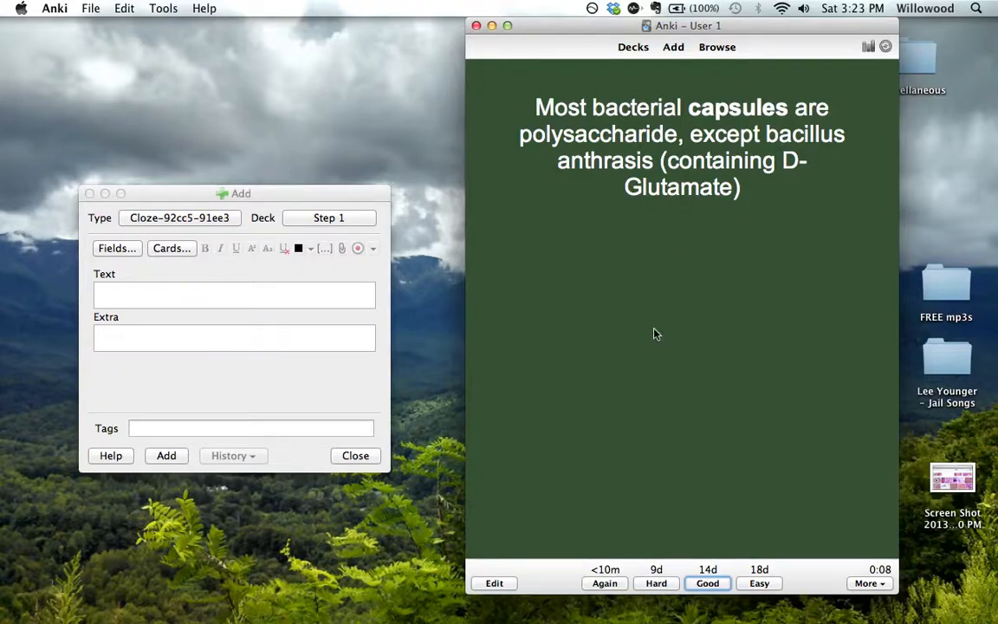
mouse_move(660, 318)
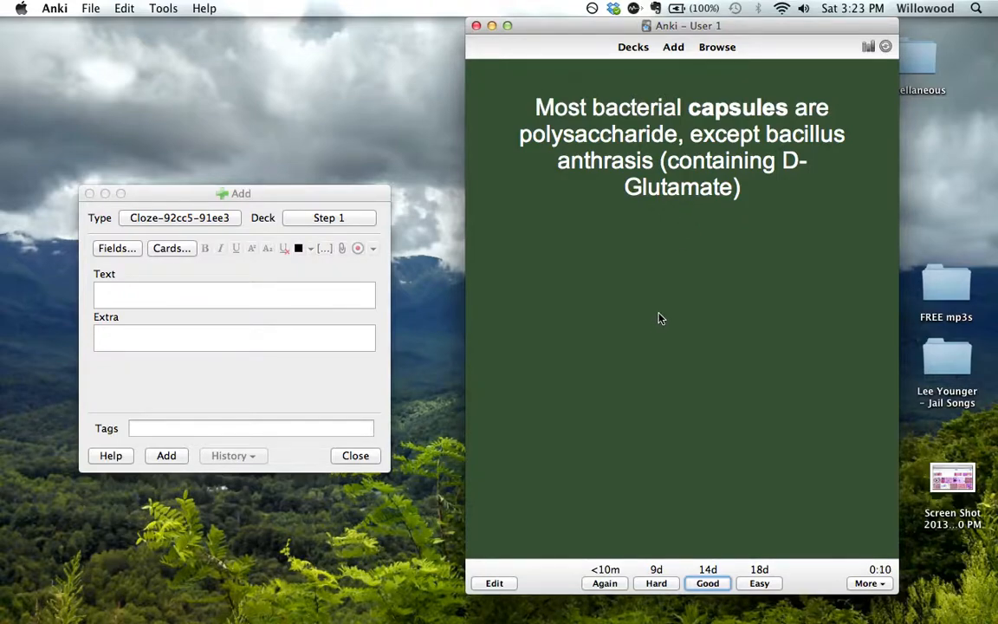
click(708, 582)
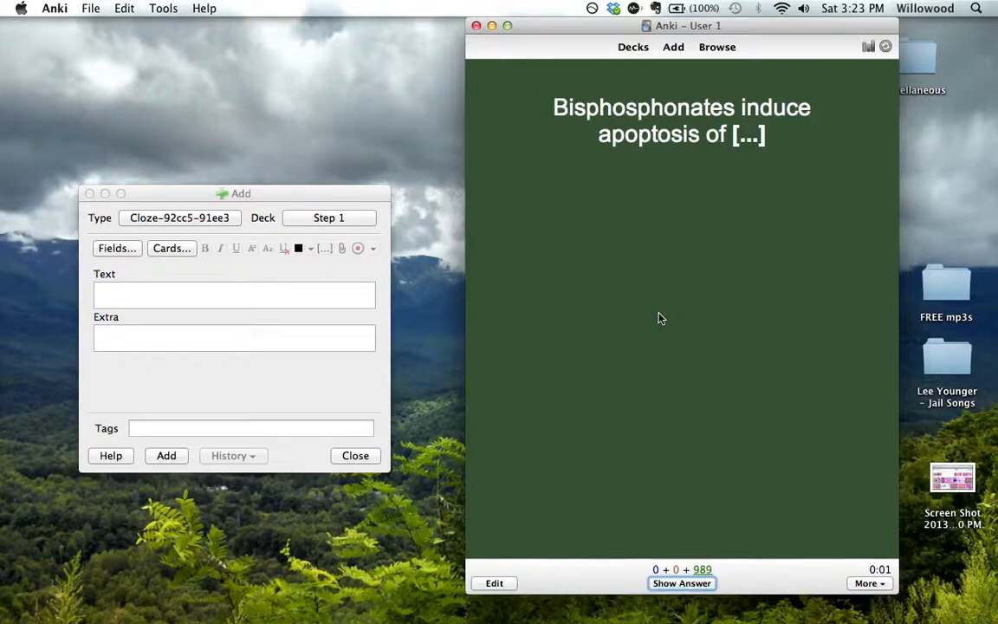
mouse_move(658, 290)
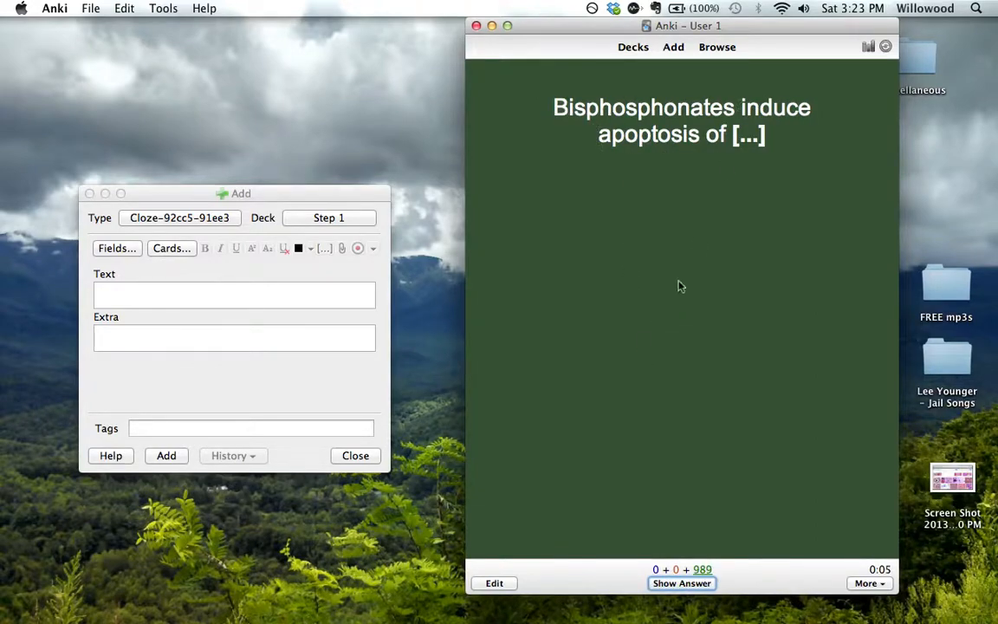
click(682, 582)
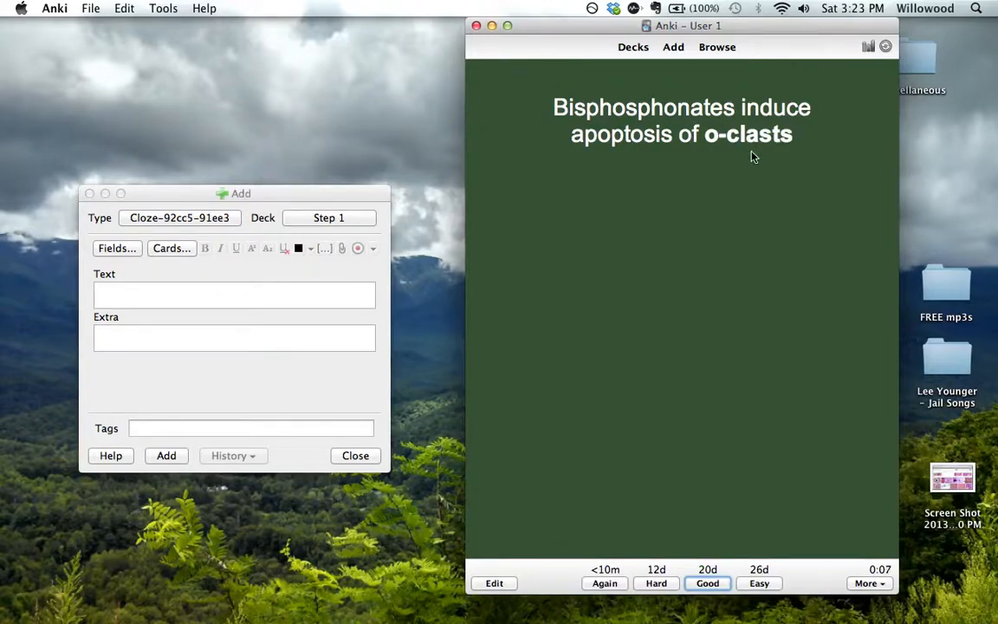
click(708, 582)
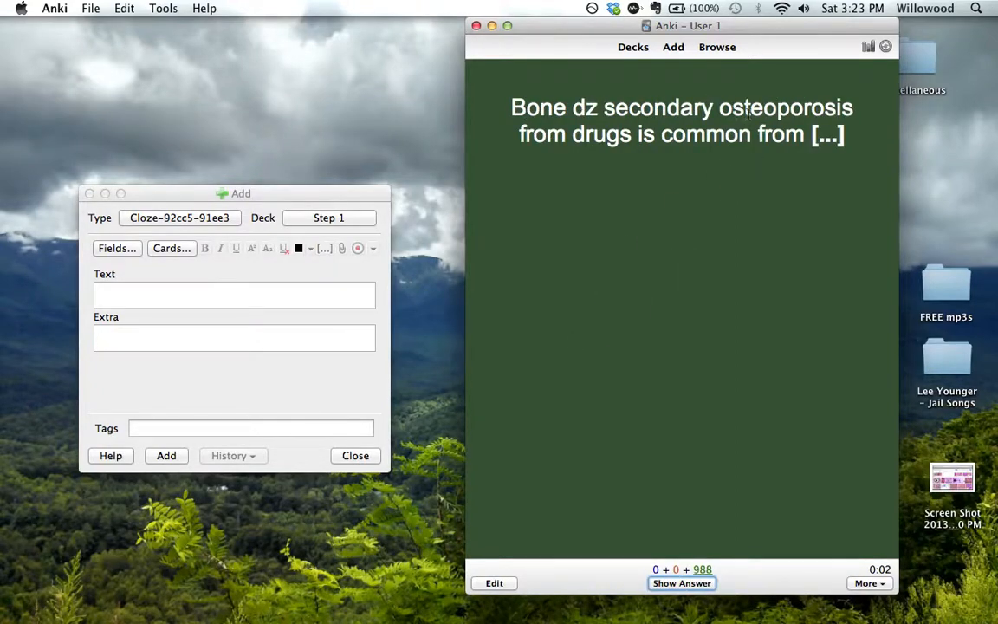
mouse_move(776, 312)
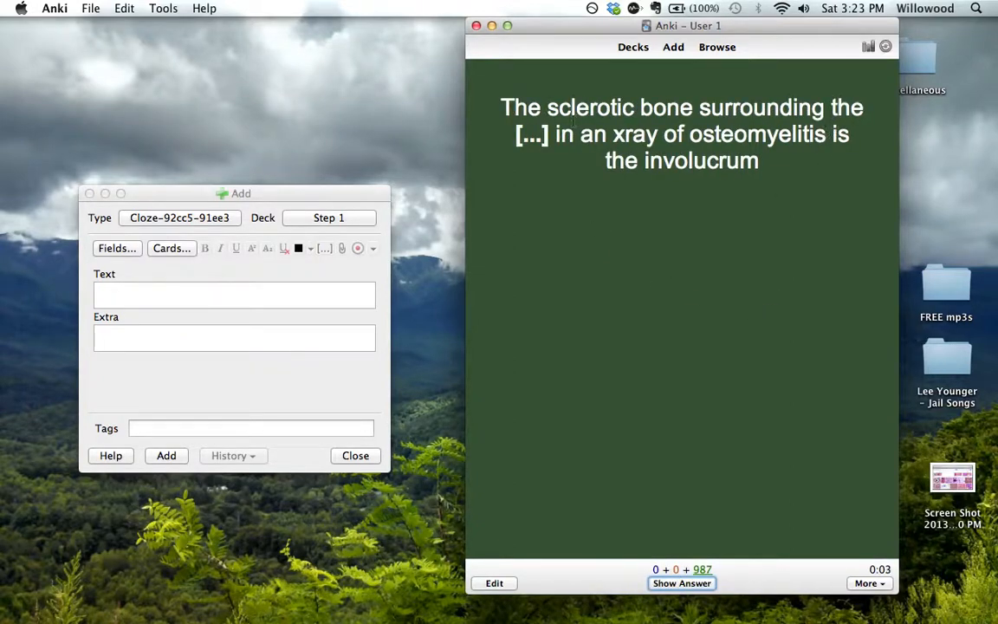
Grade the involucrum and AlkPhos cards Good, reveal the sickle-cell answer, and focus the Add window.
click(681, 583)
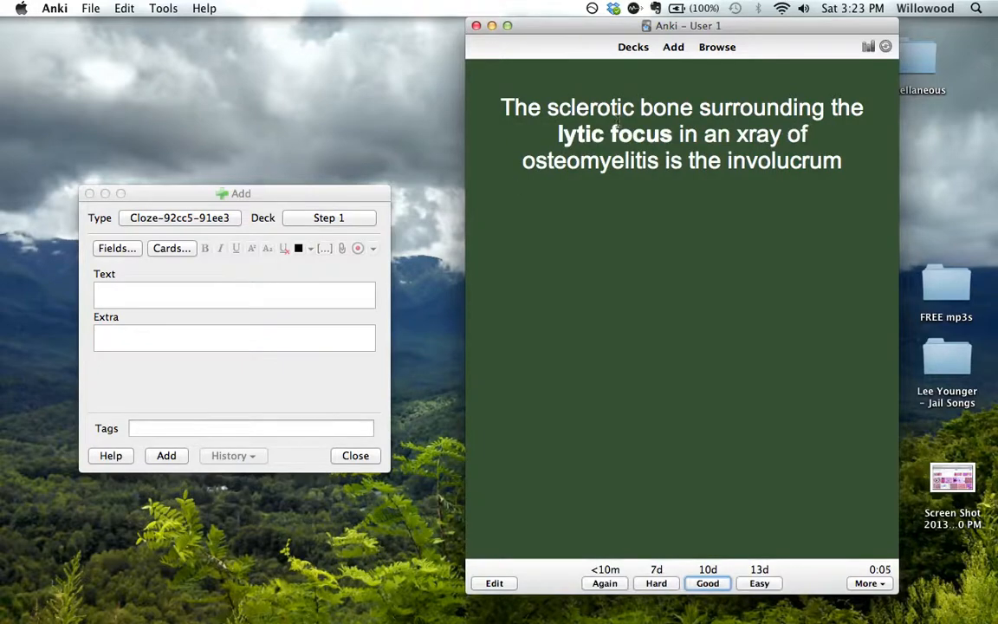
click(707, 582)
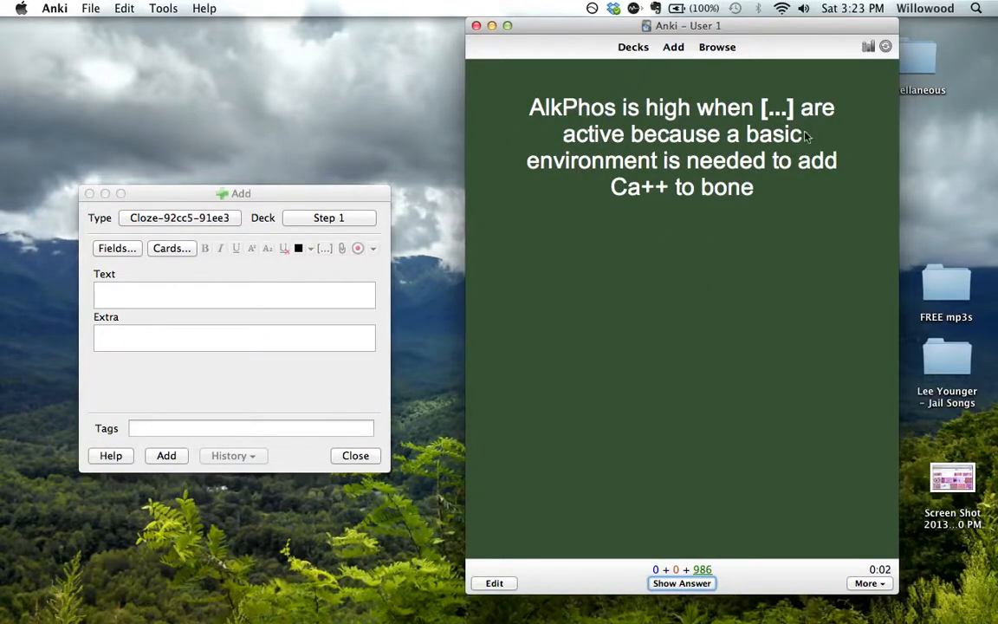
click(682, 582)
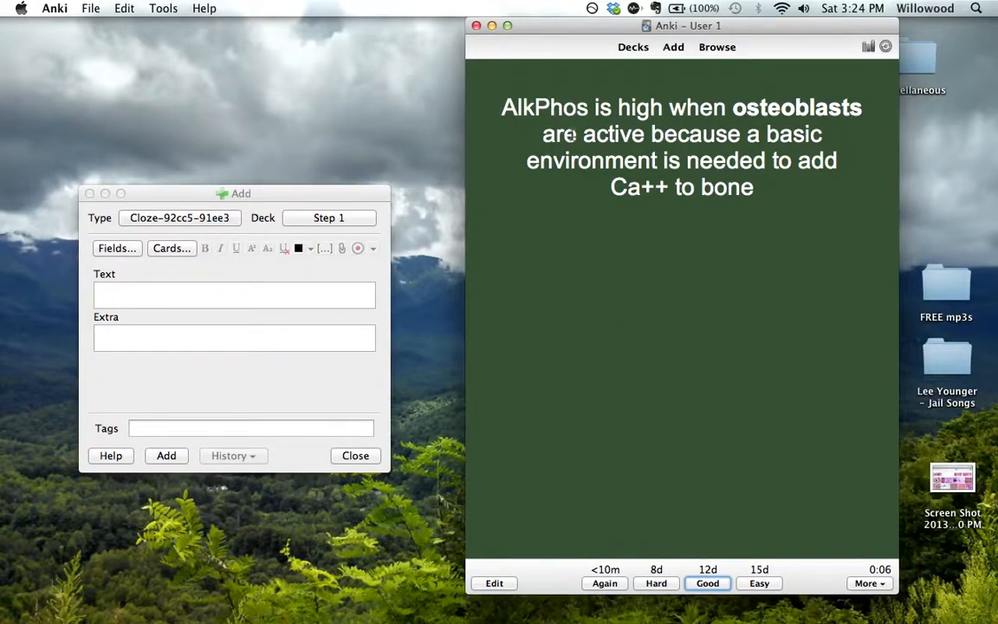
click(708, 582)
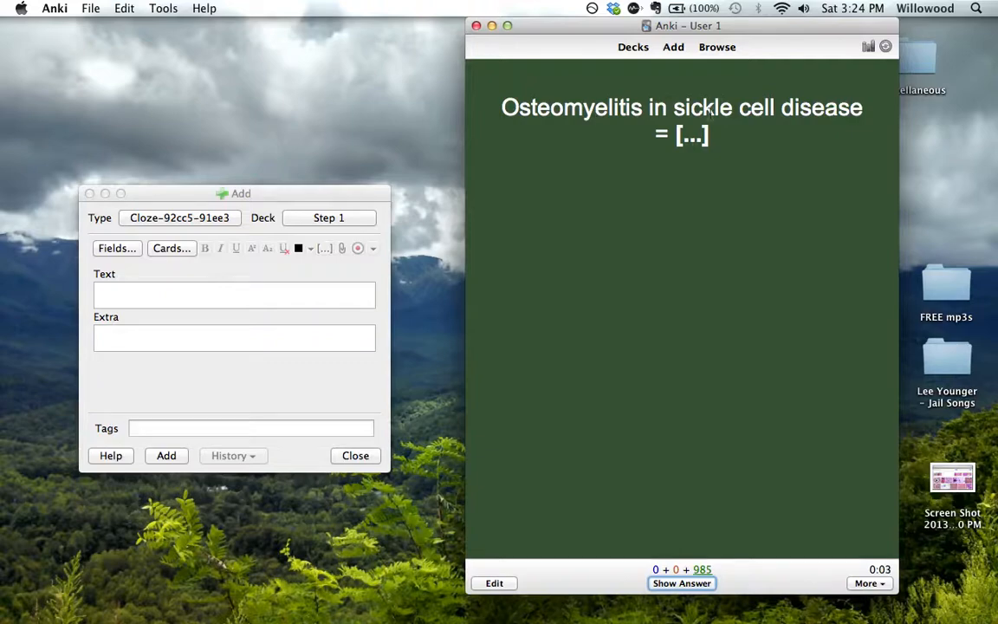
click(682, 583)
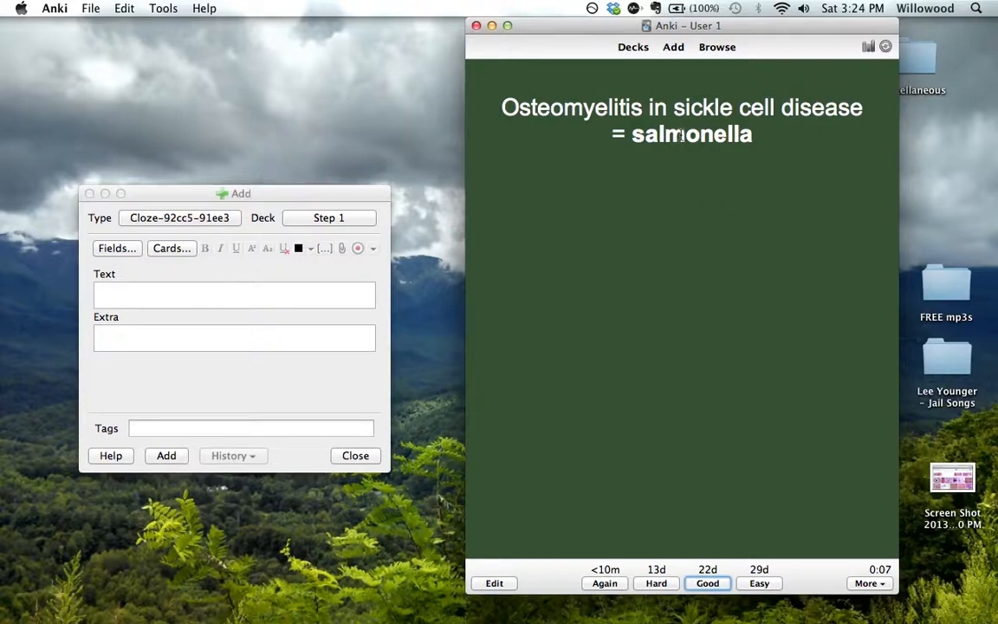
mouse_move(745, 223)
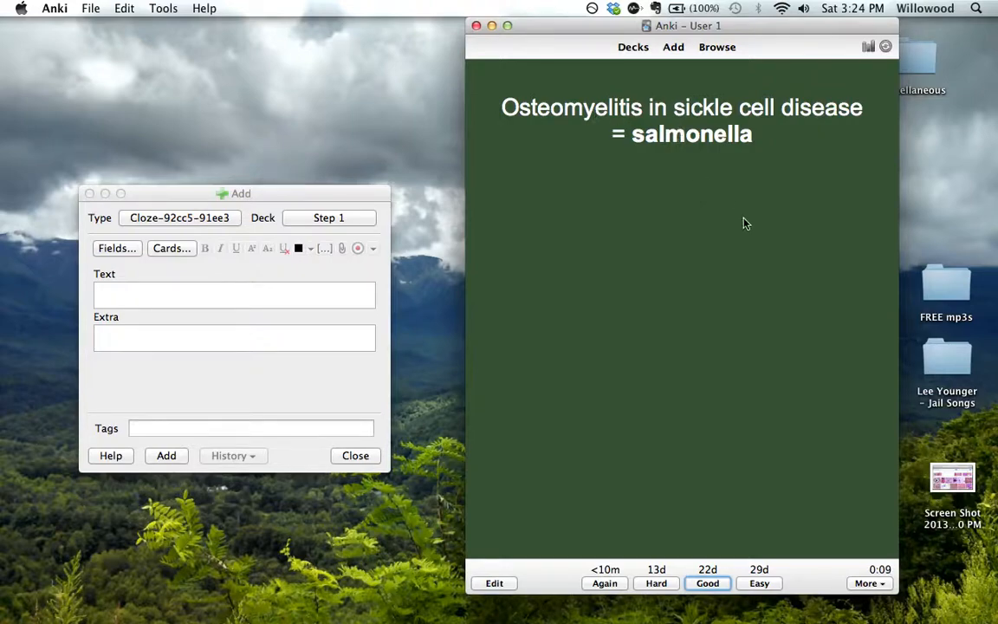
mouse_move(674, 339)
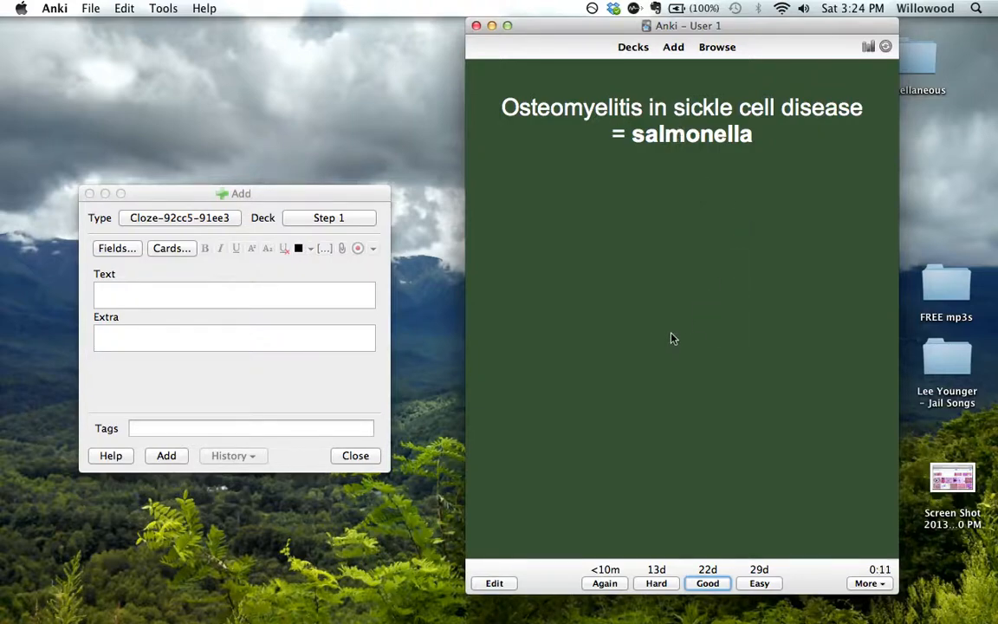
mouse_move(642, 283)
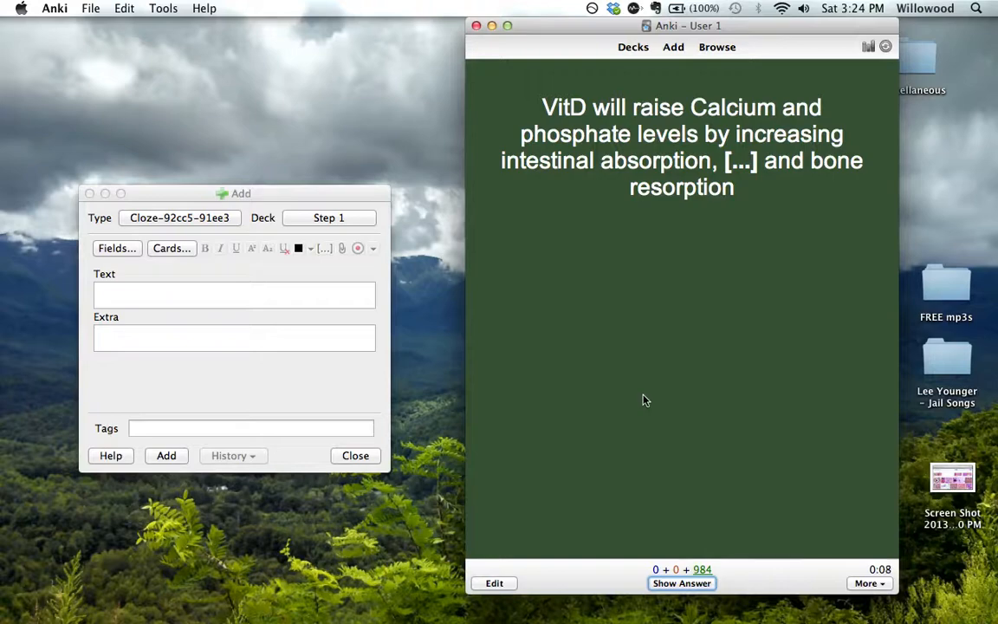
mouse_move(609, 199)
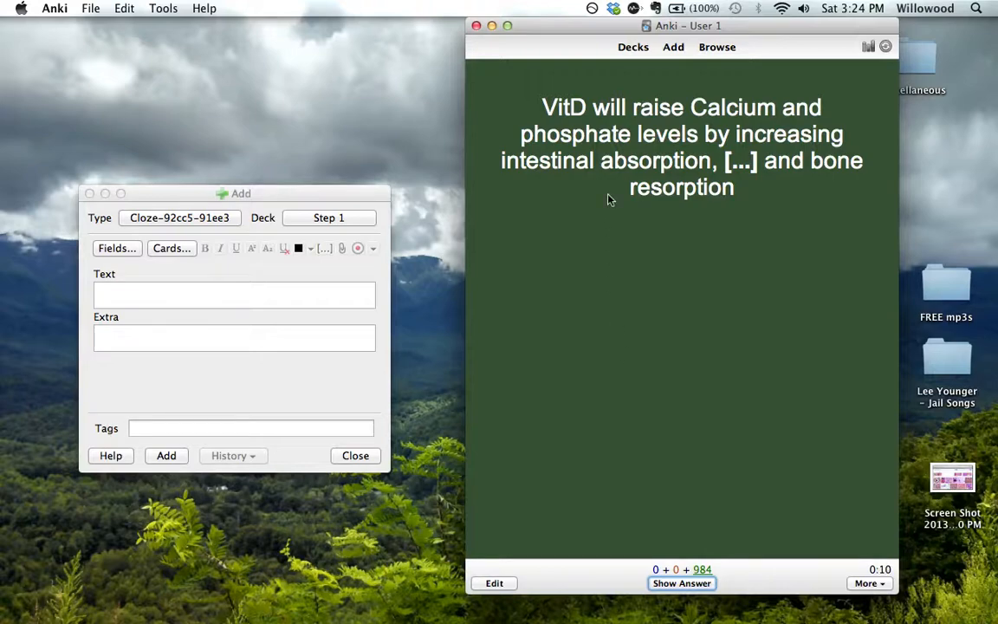
click(234, 295)
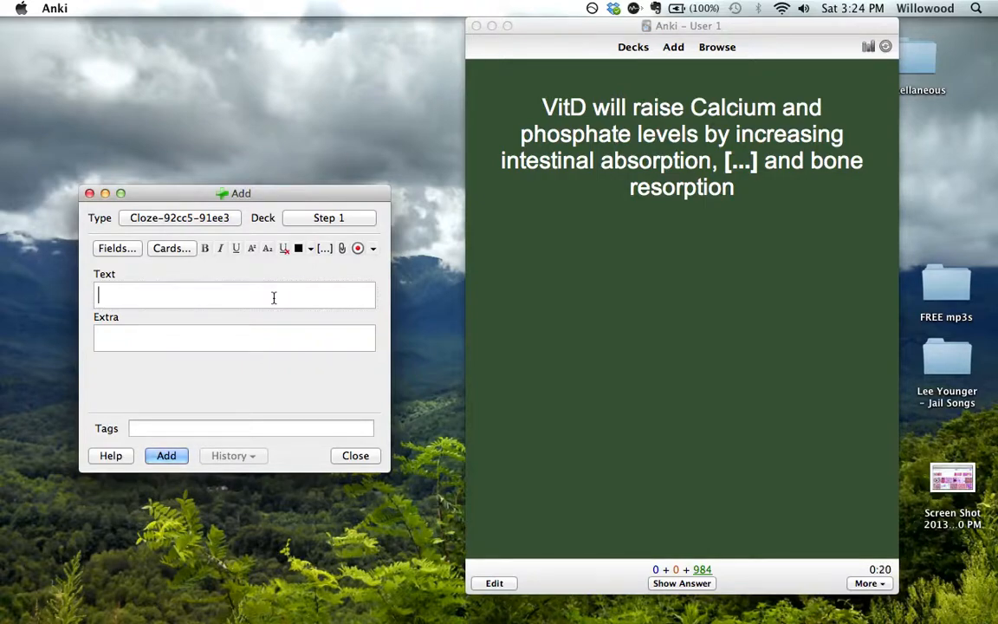
mouse_move(628, 313)
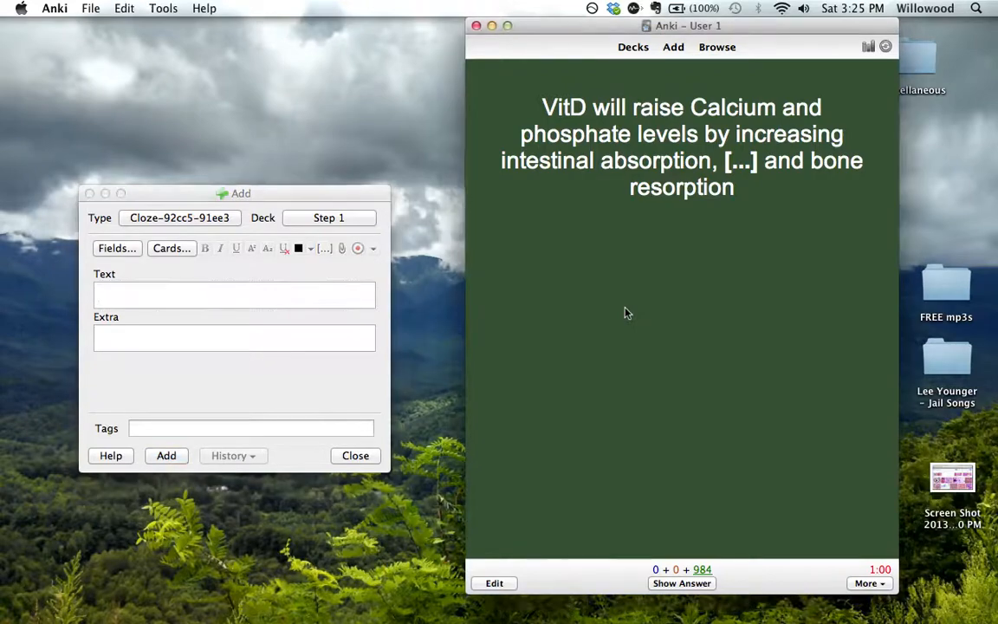
mouse_move(654, 422)
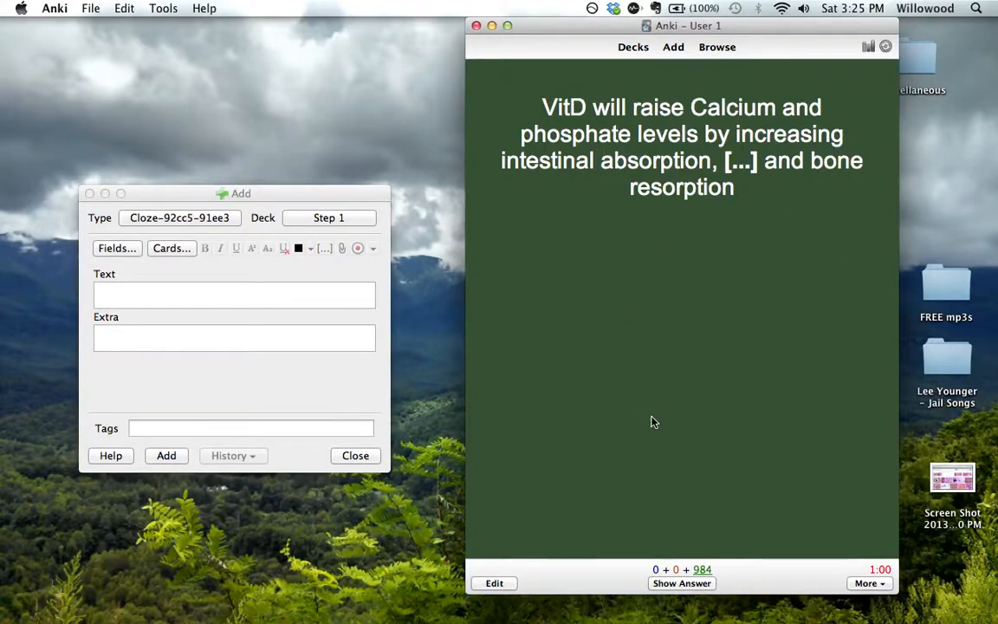
mouse_move(775, 218)
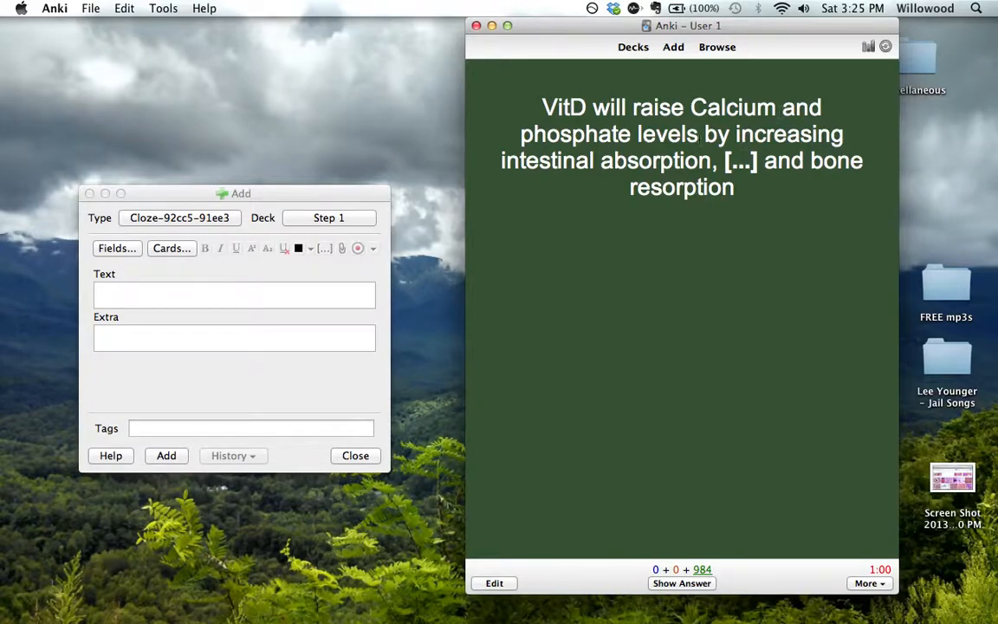
Grade the vitamin D, inhibitor and osteosarcoma cards Good, then reveal the next inhibitor answer.
click(681, 582)
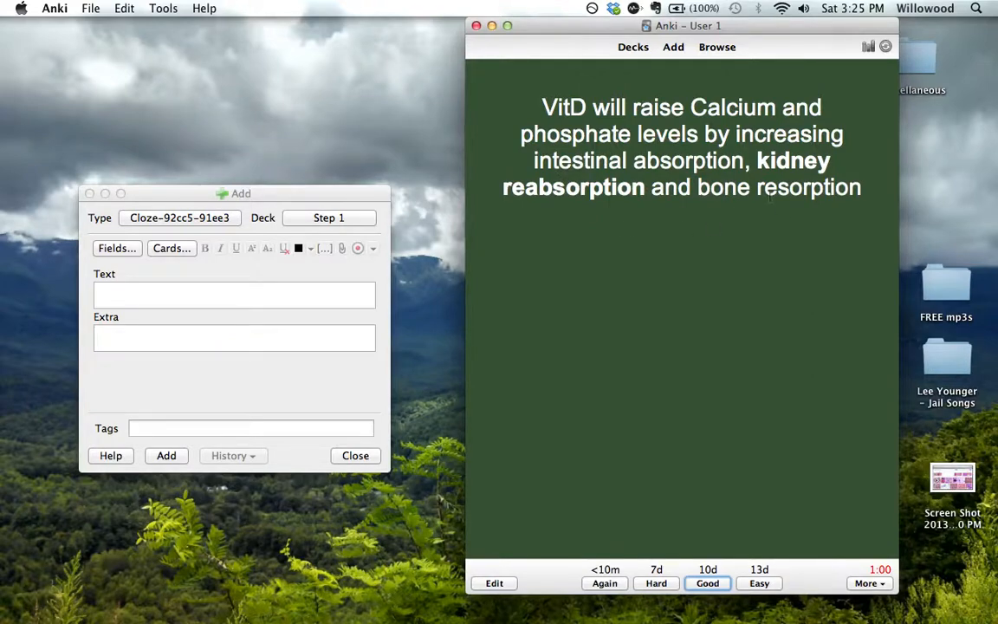
click(707, 582)
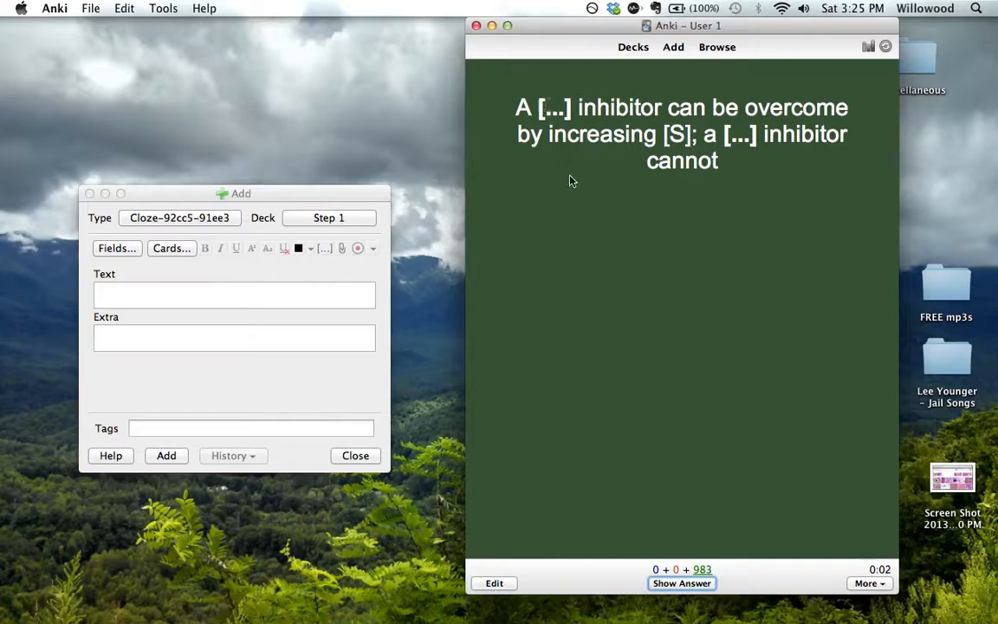
click(682, 582)
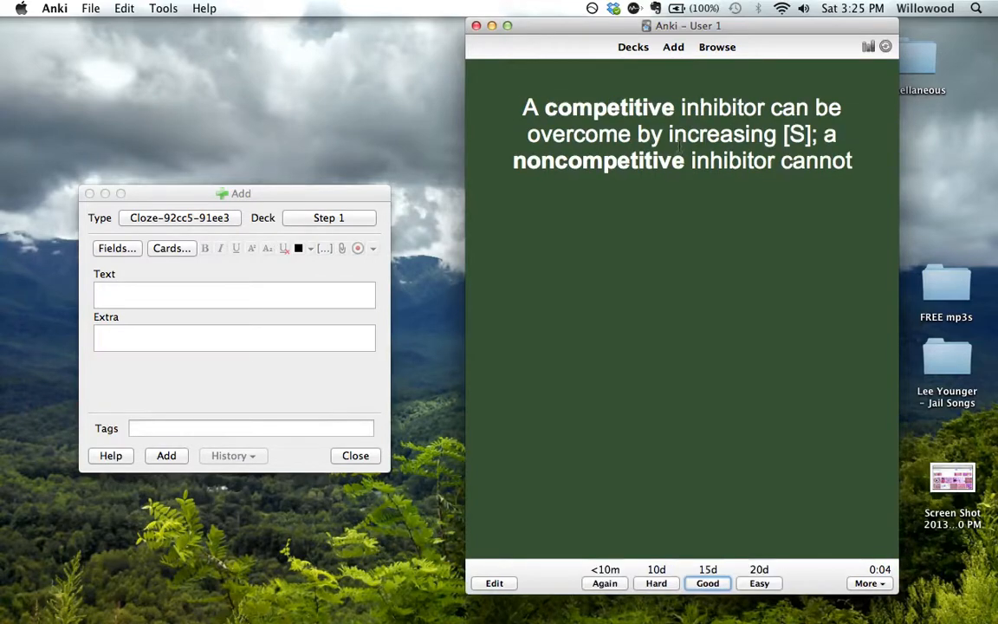
click(708, 582)
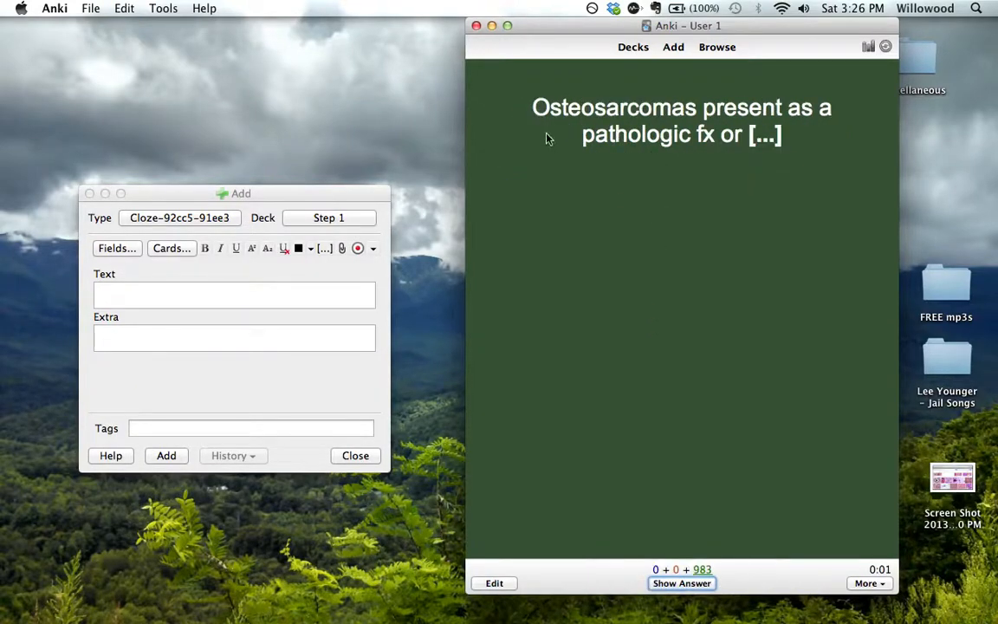
mouse_move(720, 158)
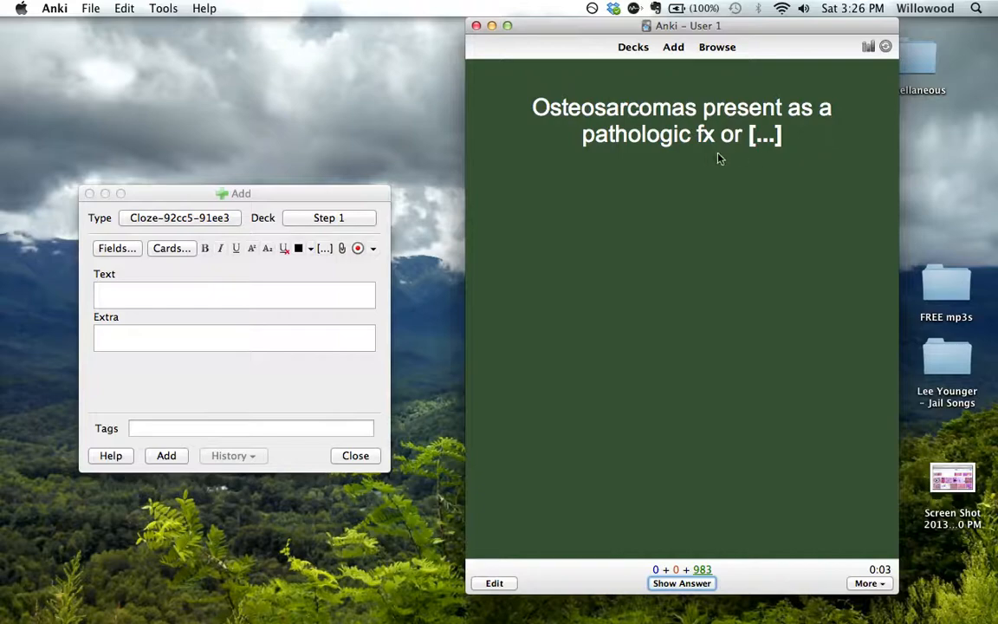
click(682, 582)
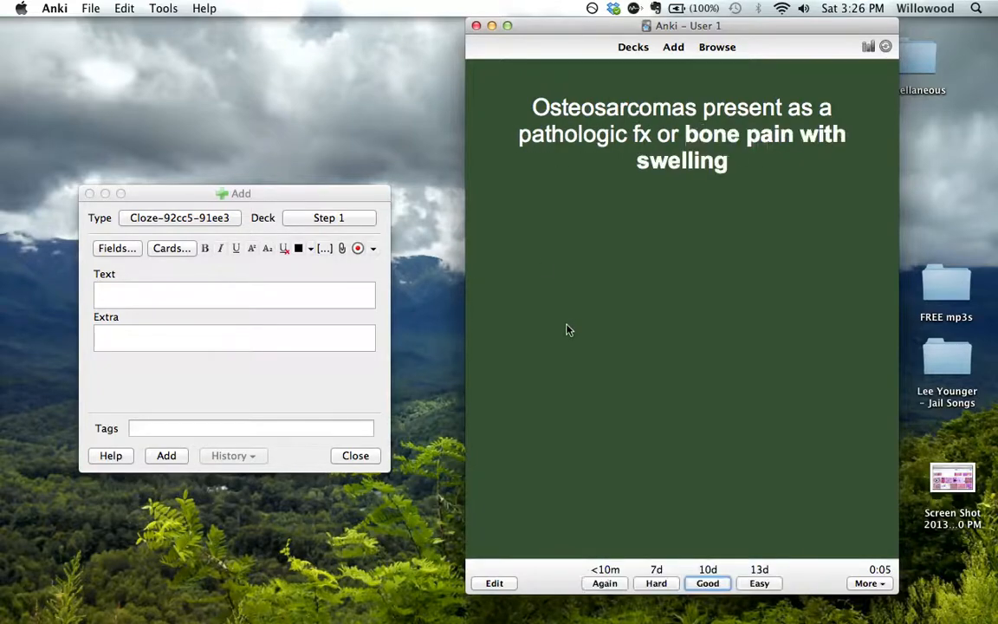
click(707, 582)
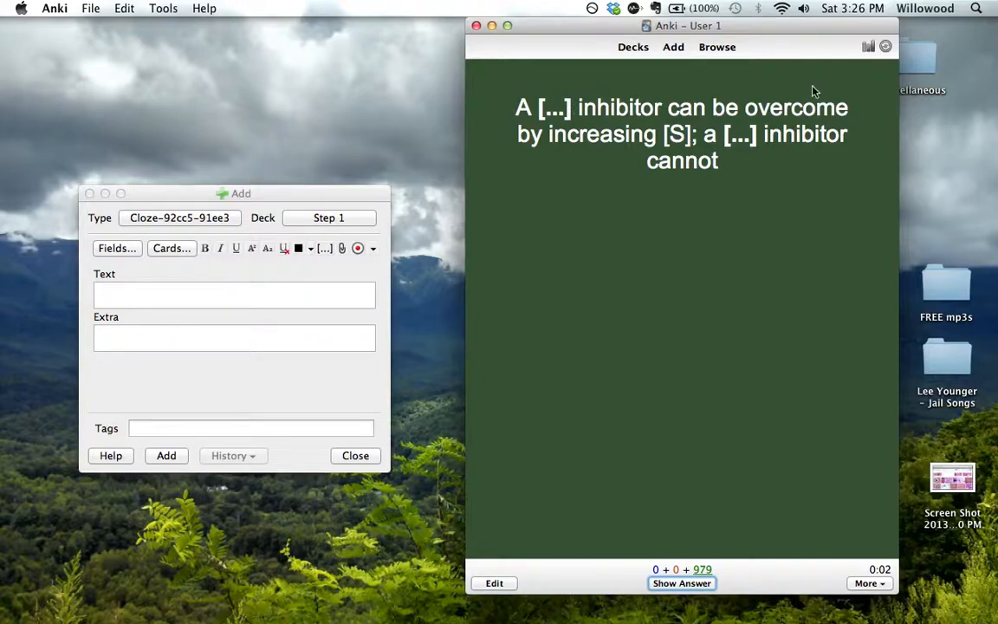
mouse_move(593, 182)
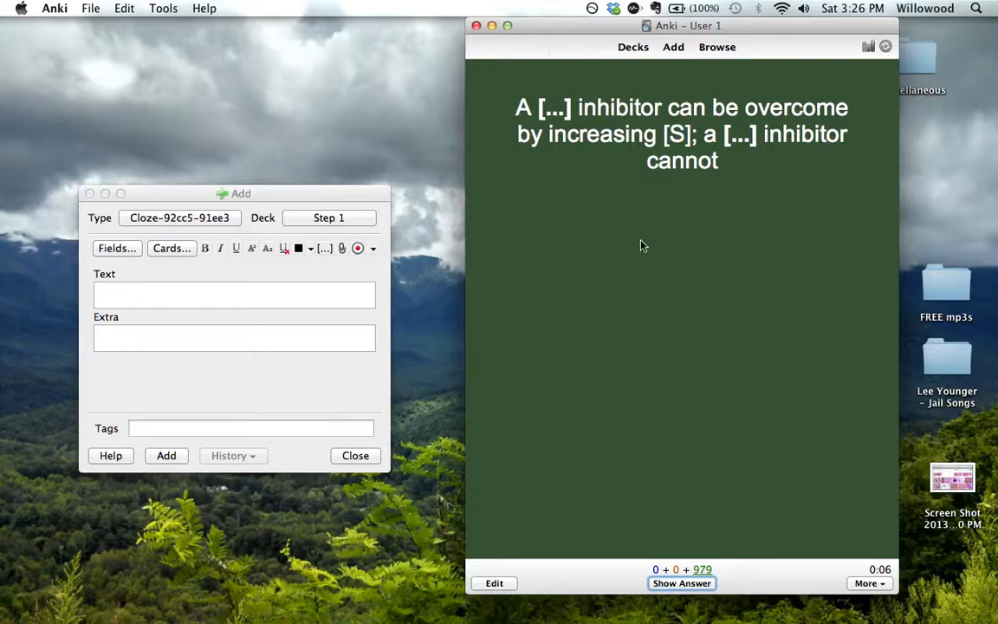
mouse_move(690, 254)
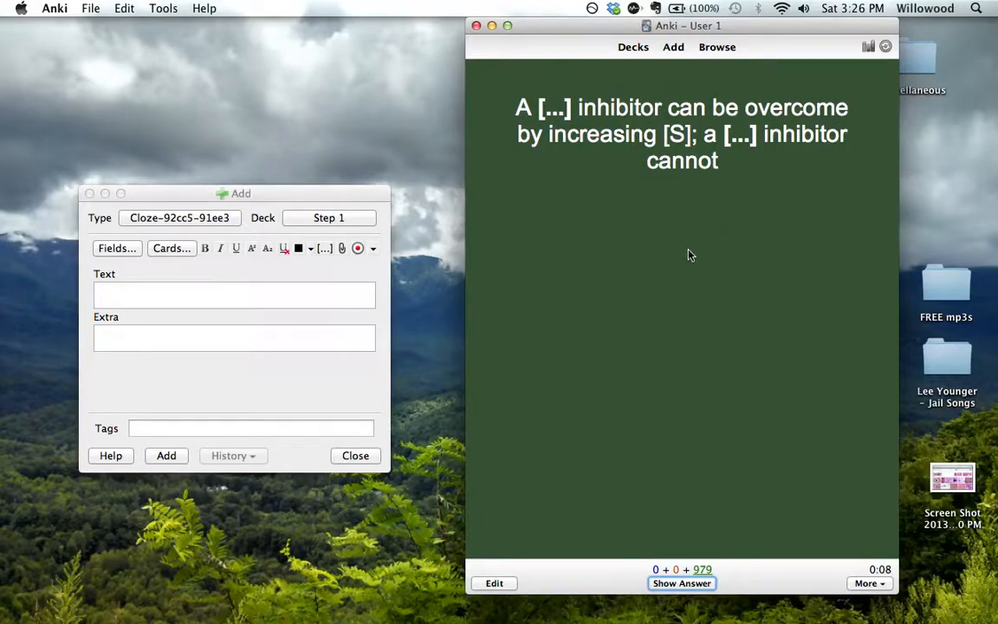
mouse_move(667, 419)
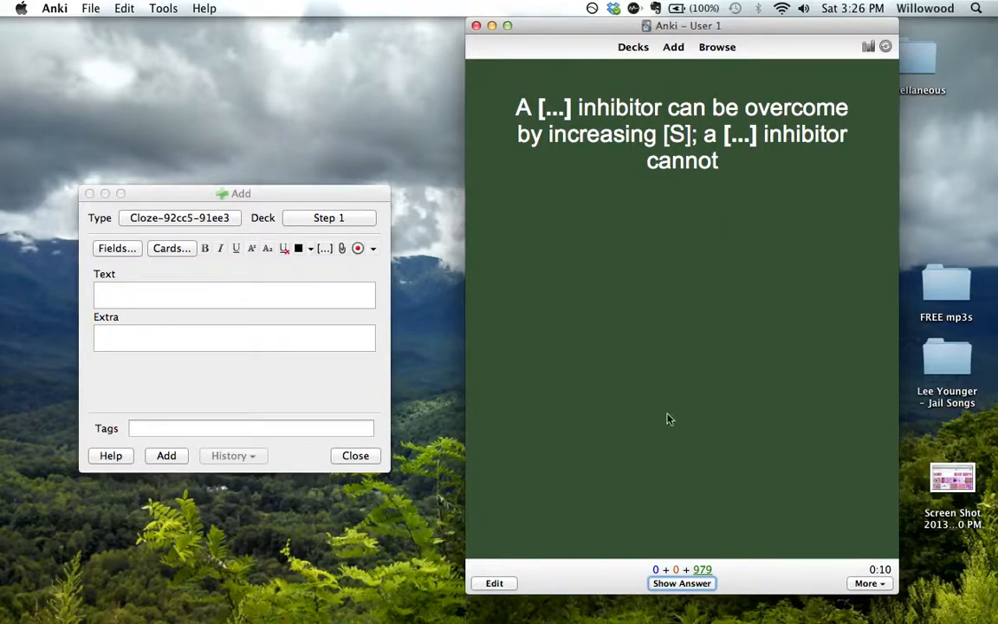
click(682, 582)
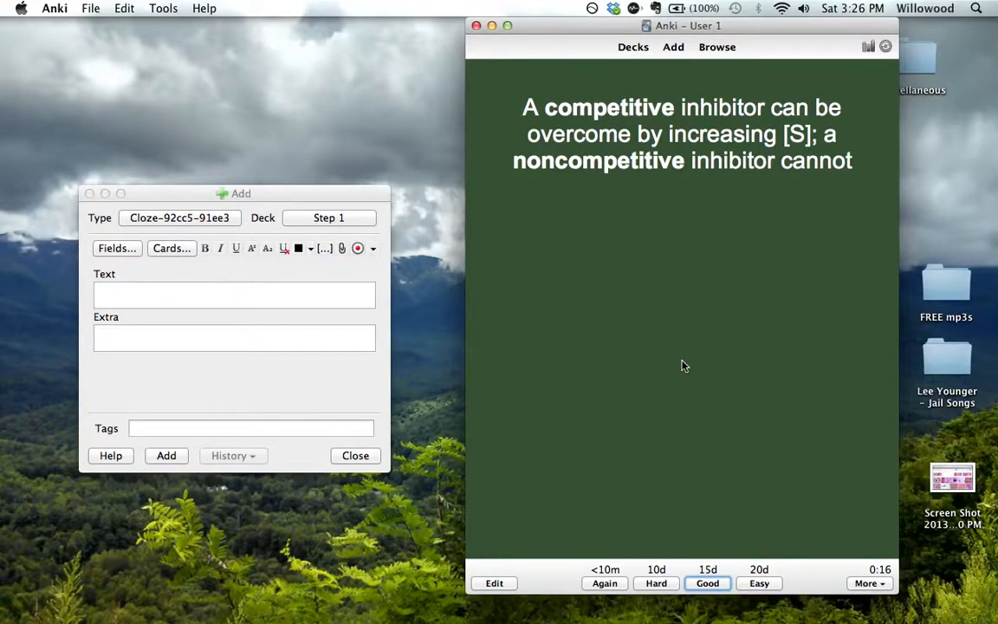
mouse_move(653, 337)
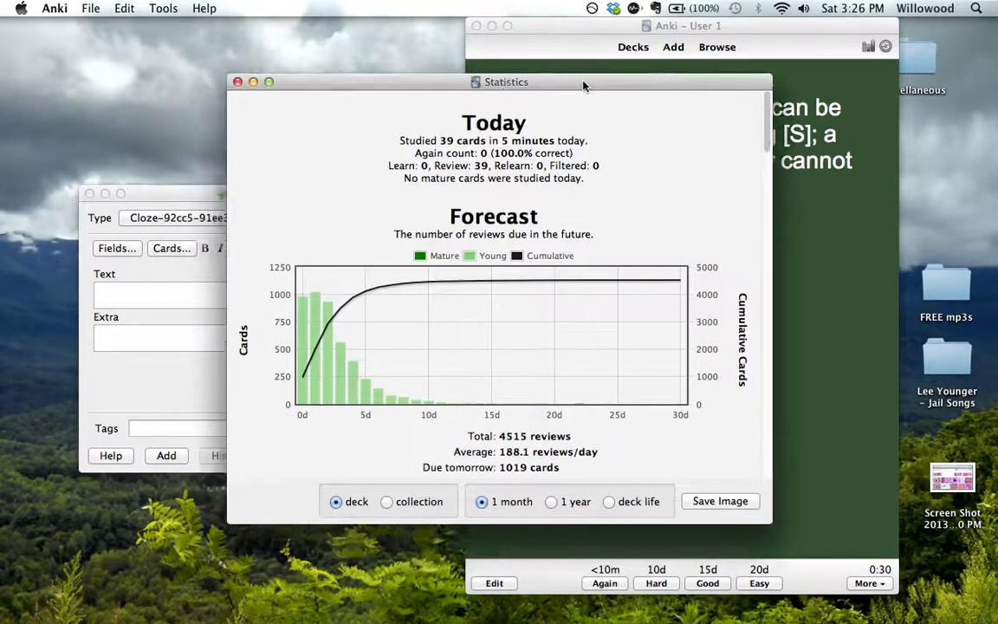
Move the Statistics window up, highlight the Due tomorrow count, and scroll through the forecast and review charts.
drag(505, 81, 572, 38)
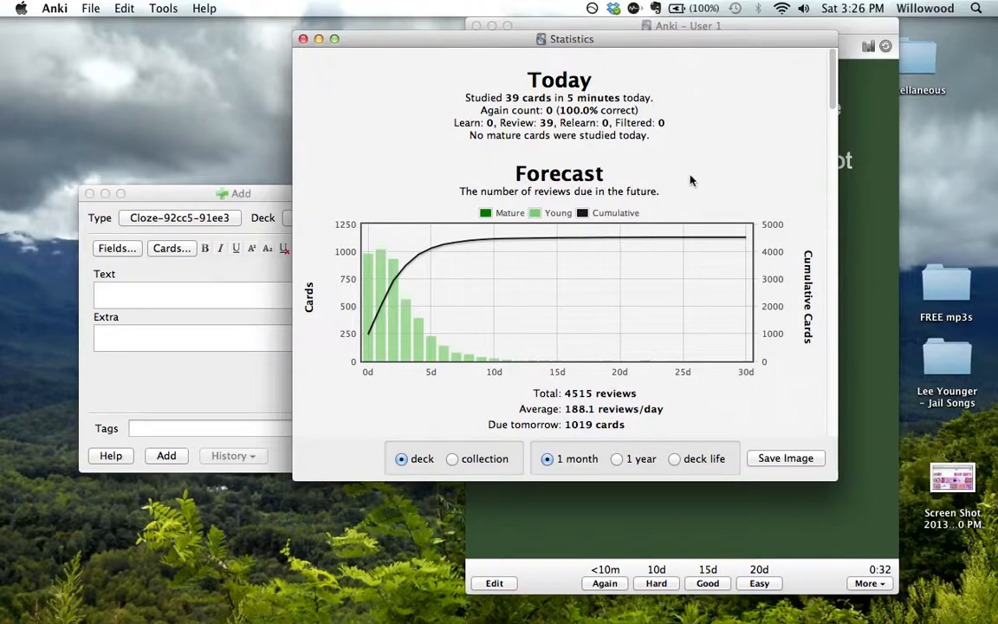
scroll(down, 3)
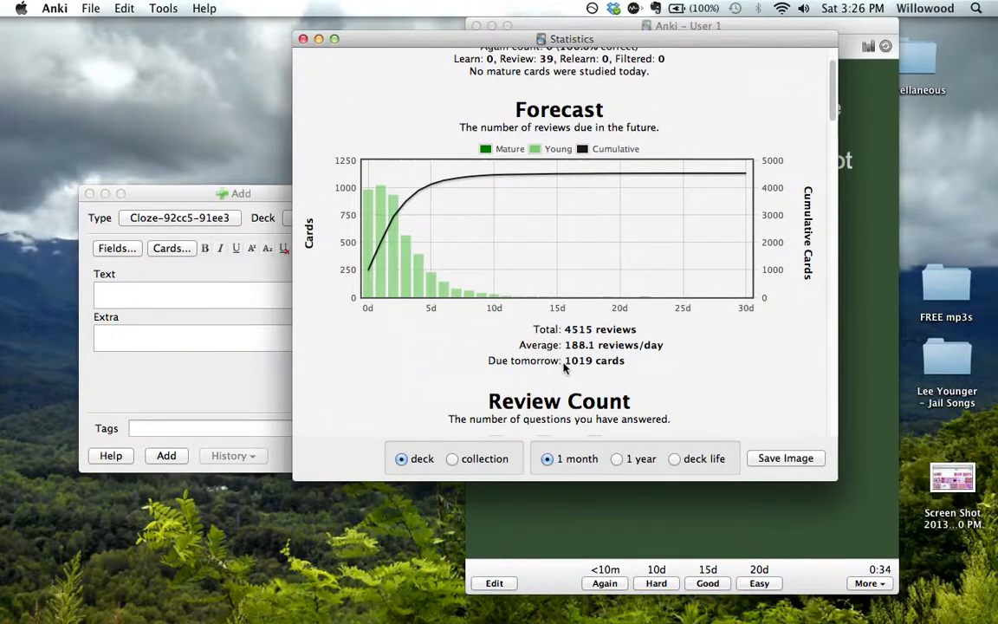
double_click(577, 360)
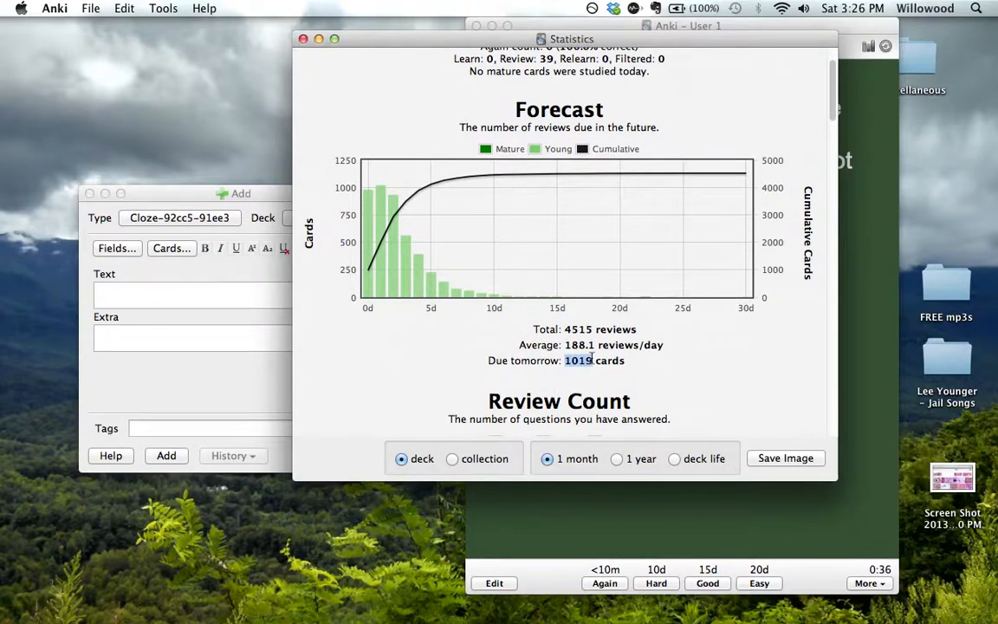
scroll(down, 3)
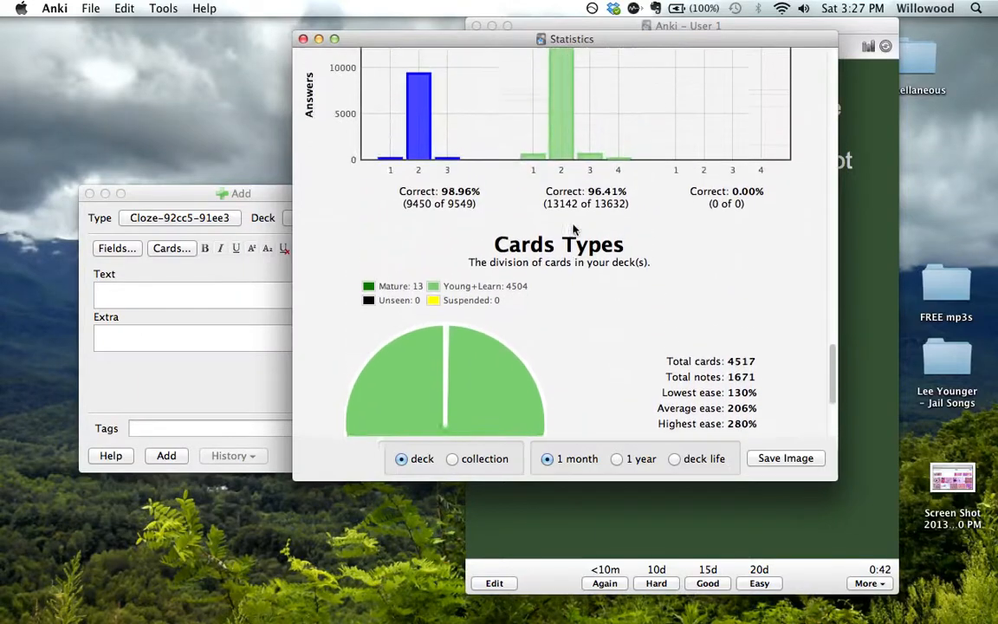
scroll(down, 3)
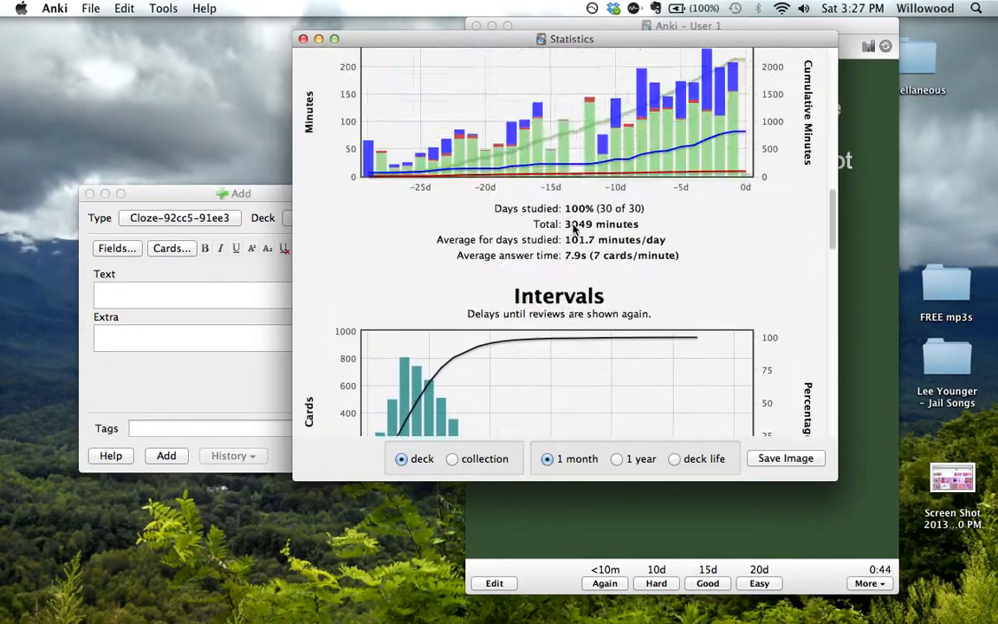
scroll(down, 3)
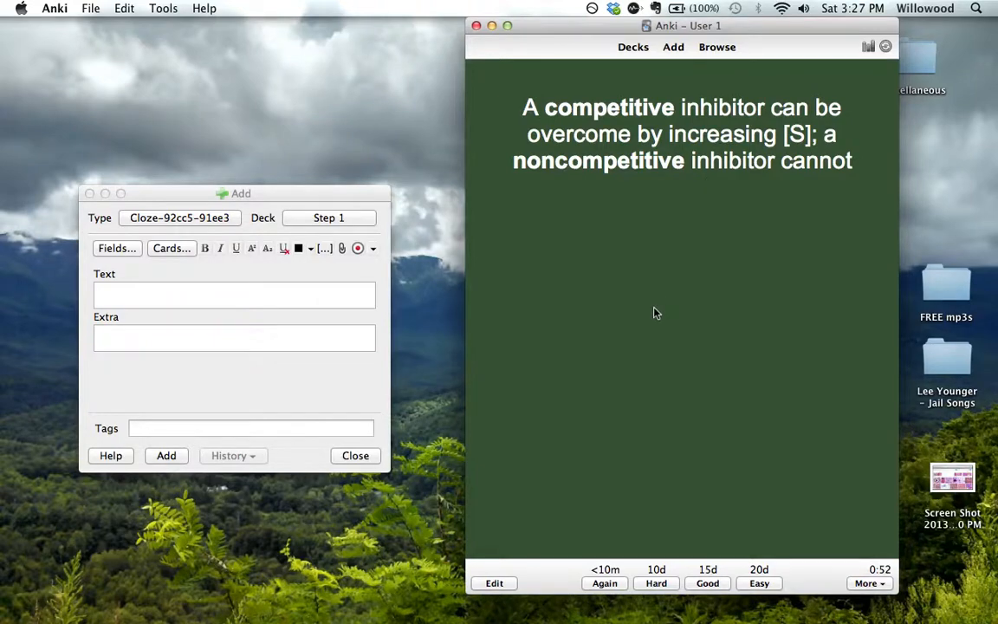
mouse_move(648, 308)
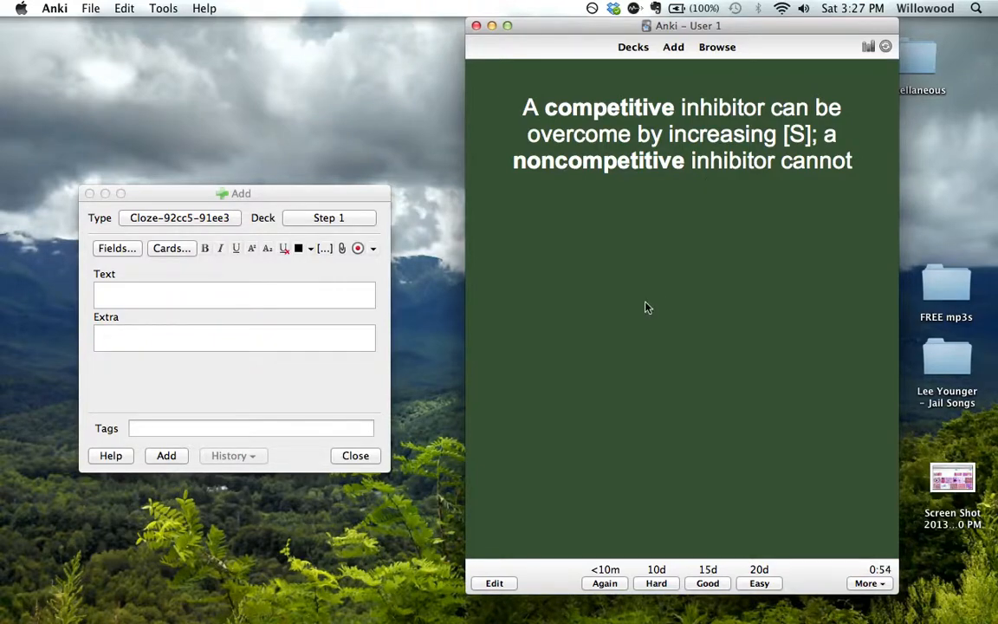
mouse_move(536, 316)
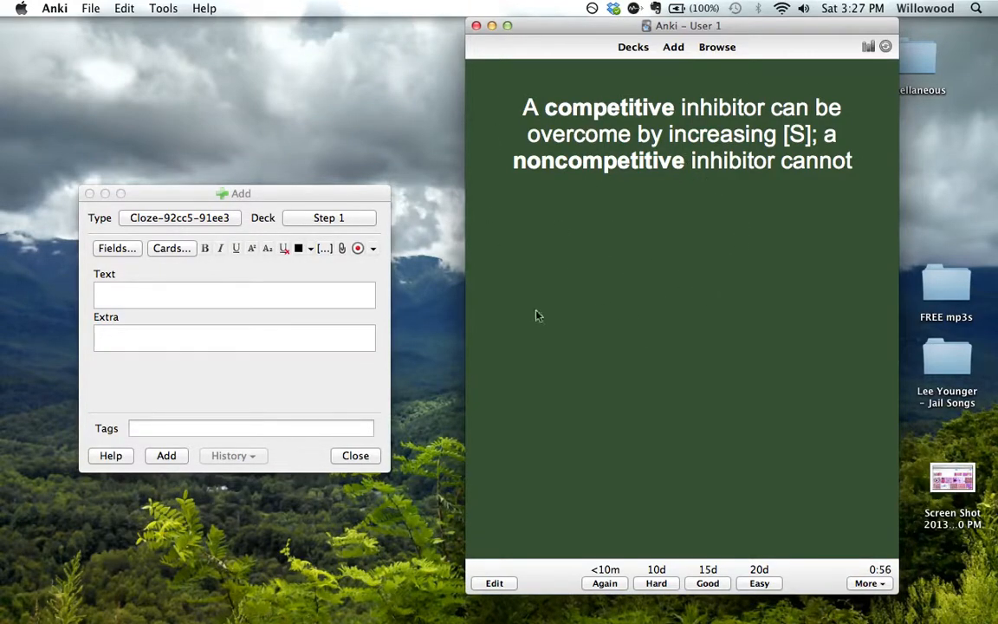
click(184, 295)
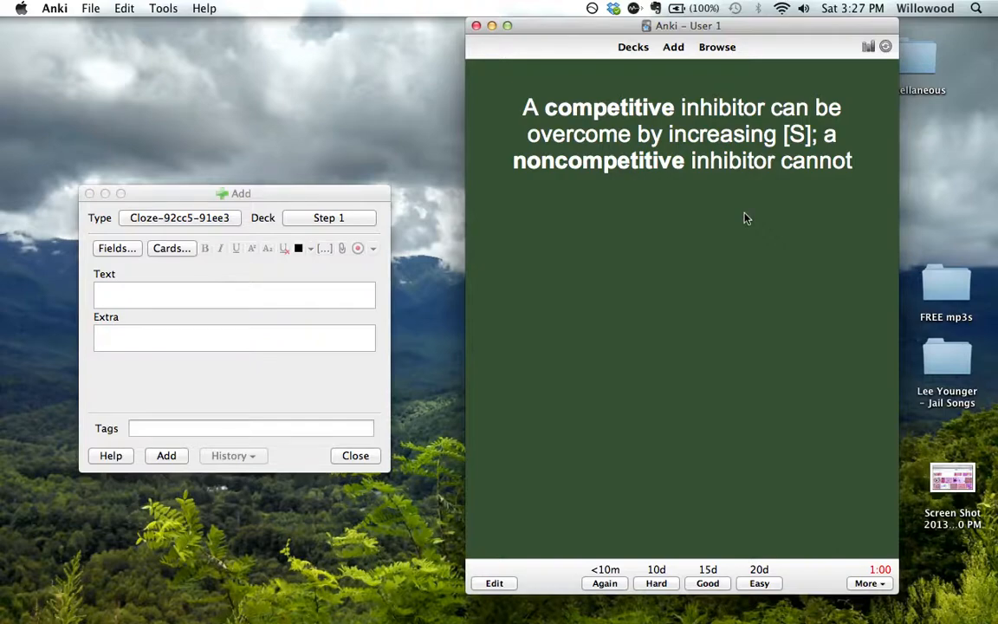
mouse_move(659, 282)
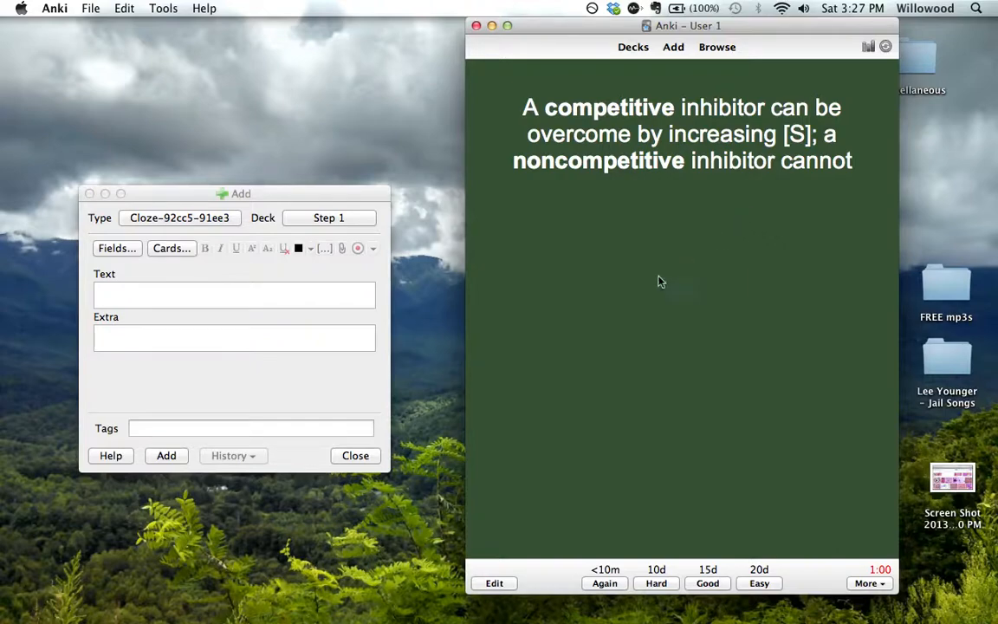
mouse_move(544, 350)
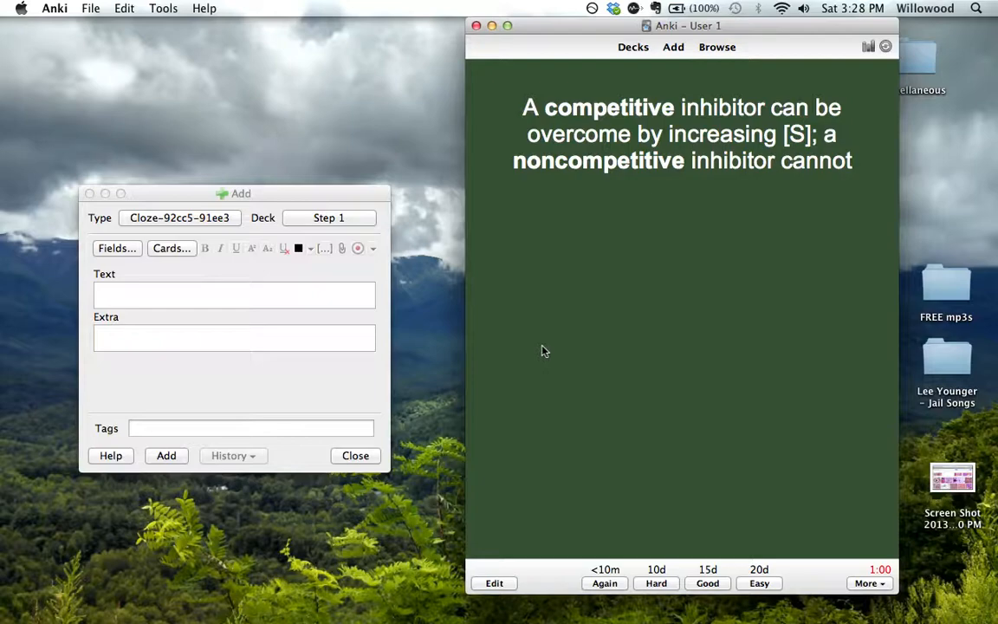
mouse_move(154, 114)
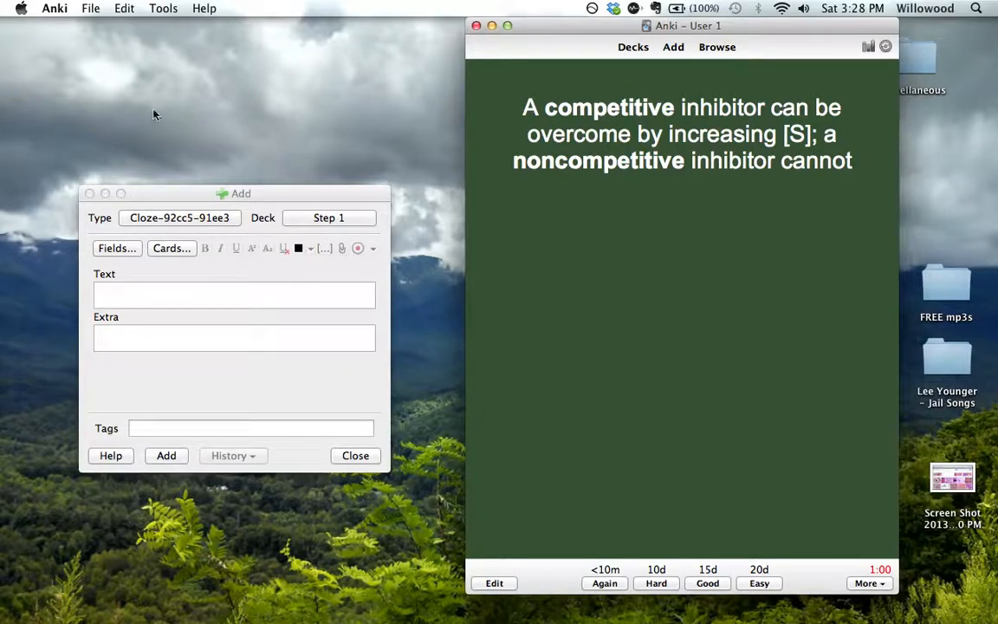